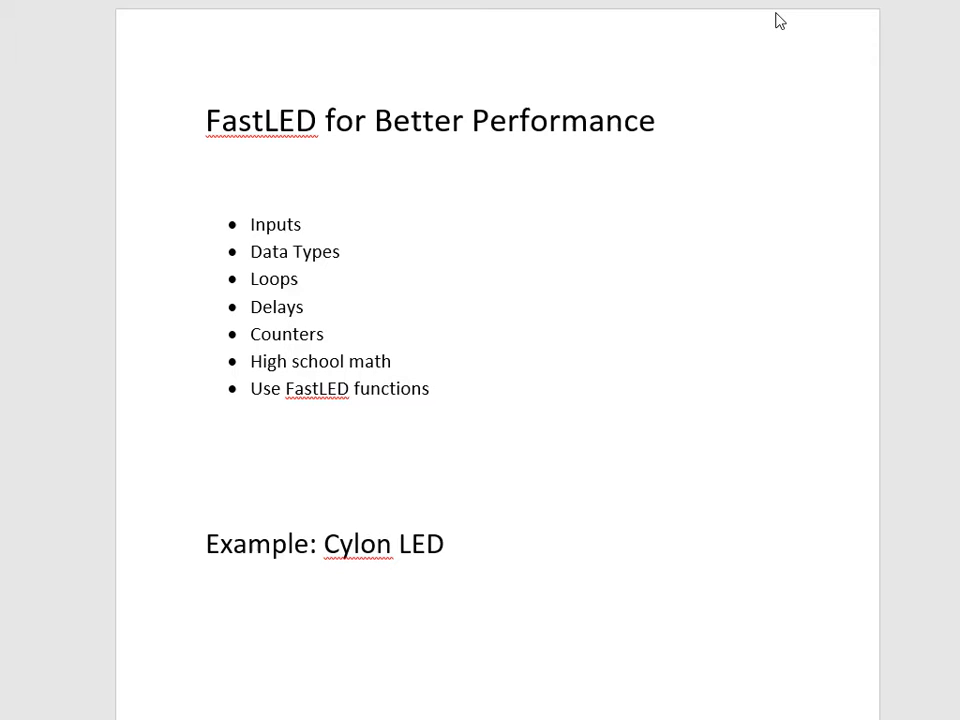
{"action": "mouse_move", "coordinate": [368, 284]}
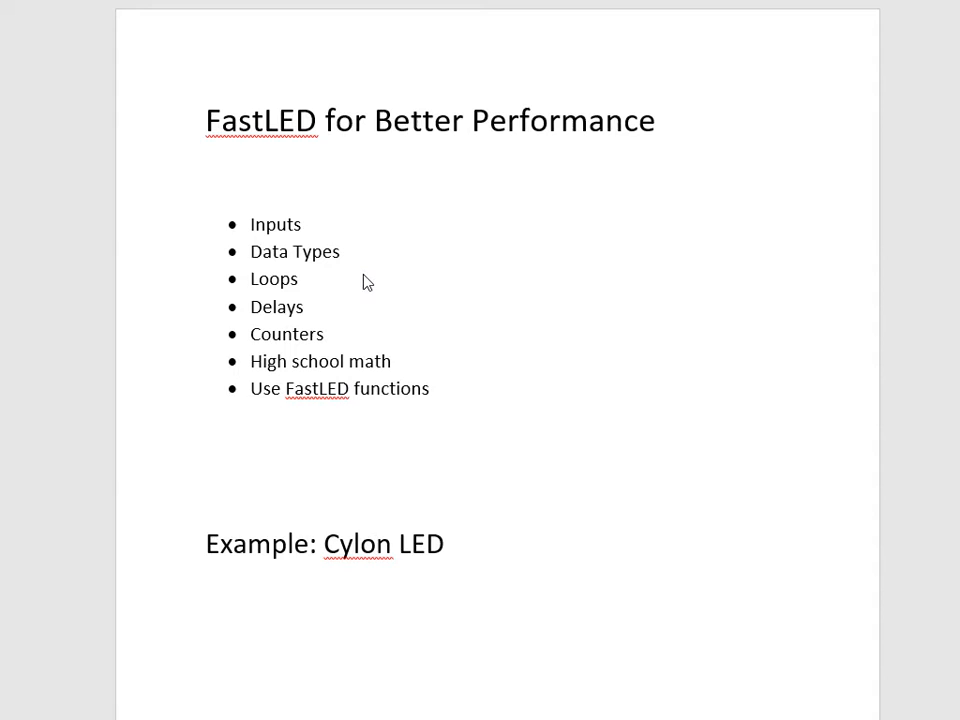
{"action": "mouse_move", "coordinate": [464, 390]}
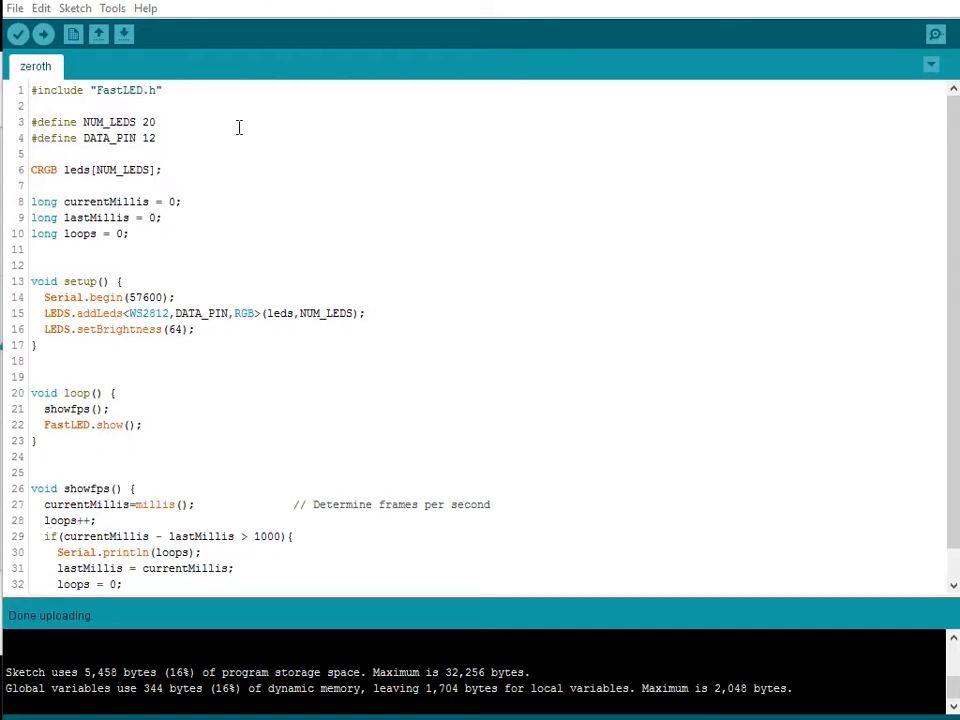
{"action": "mouse_move", "coordinate": [298, 128]}
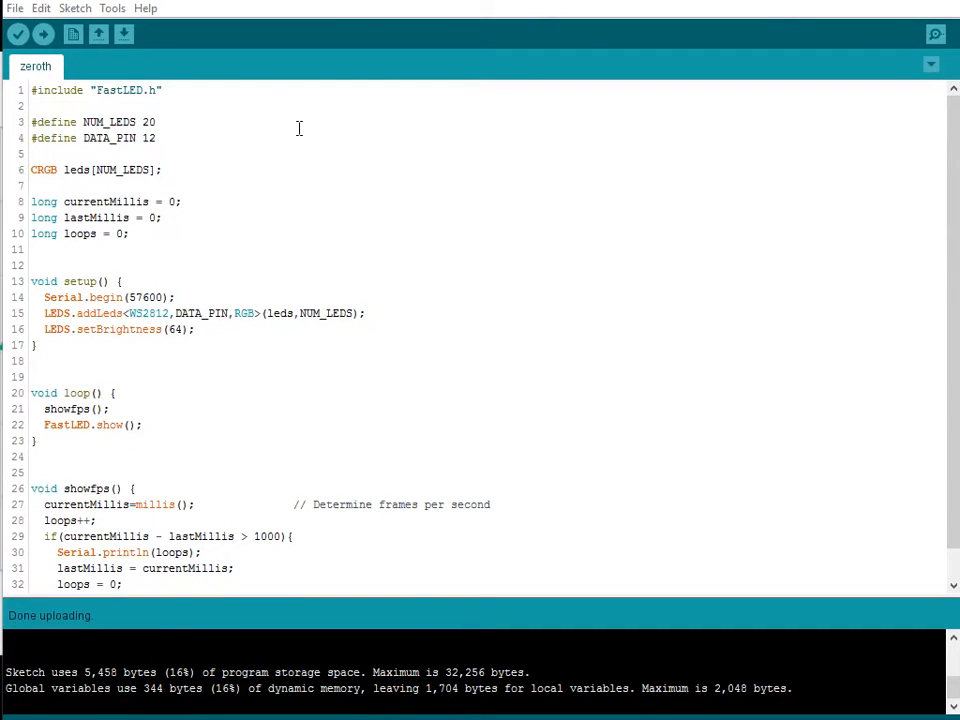
{"action": "mouse_move", "coordinate": [320, 152]}
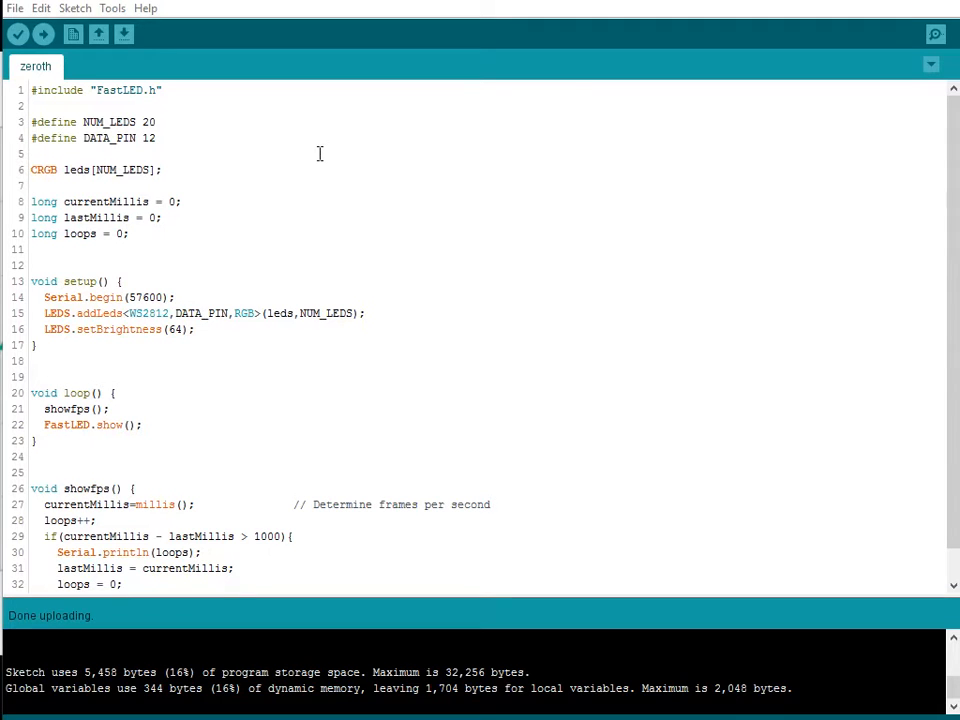
{"action": "mouse_move", "coordinate": [38, 90]}
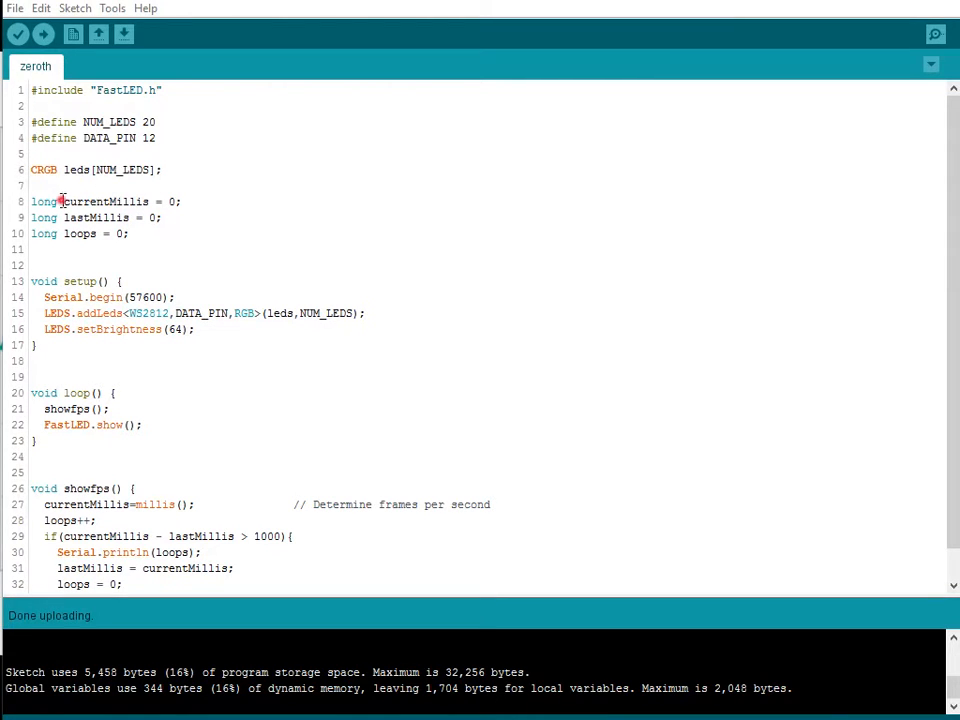
Step: Upload the zeroth sketch to the Uno and read its frame-rate numbers in the Serial Monitor, then close it
{"action": "left_click_drag", "start_coordinate": [64, 200], "coordinate": [136, 232]}
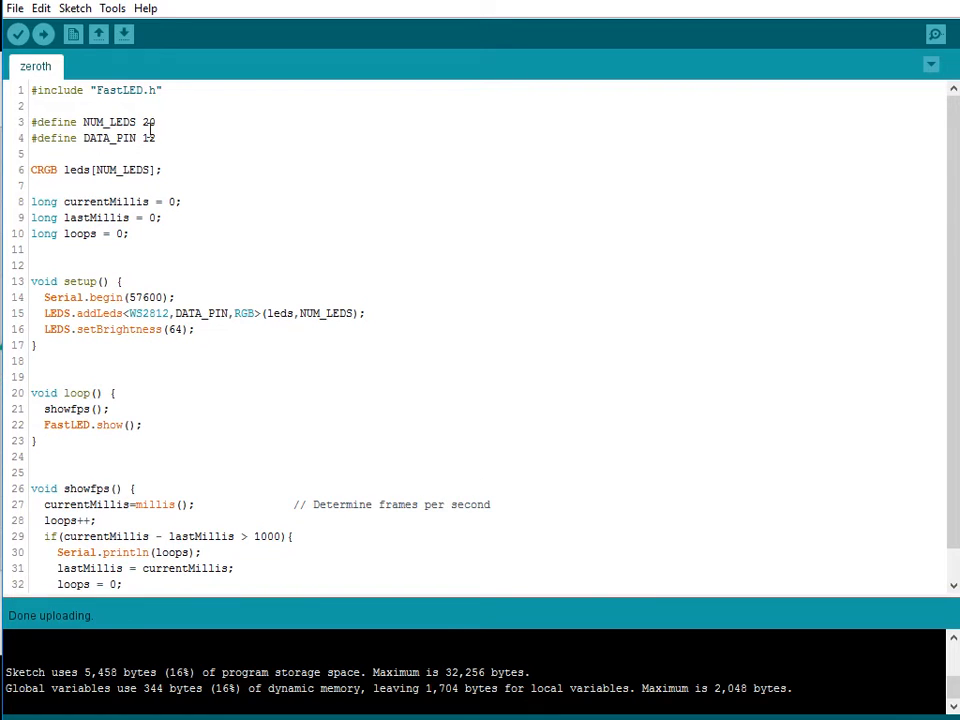
{"action": "mouse_move", "coordinate": [44, 34]}
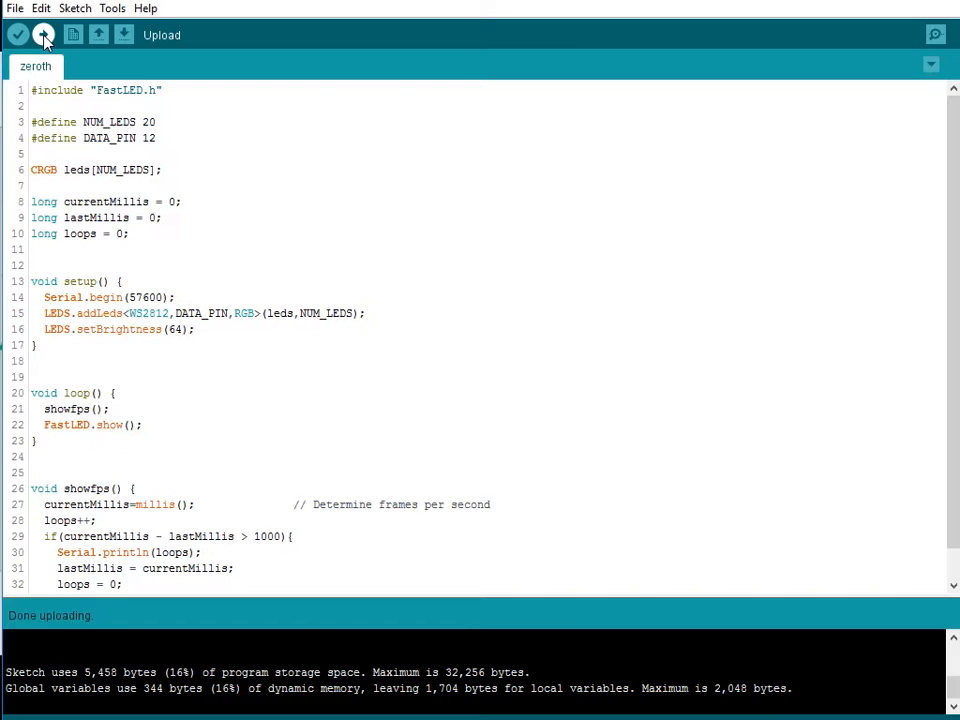
{"action": "left_click", "coordinate": [44, 34]}
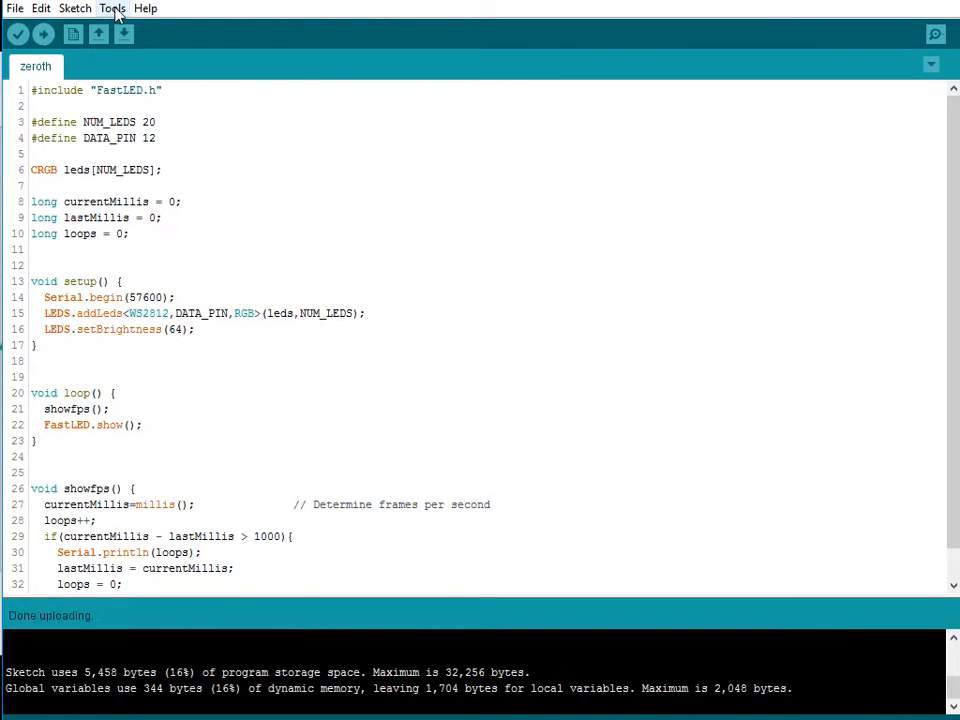
{"action": "left_click", "coordinate": [112, 8]}
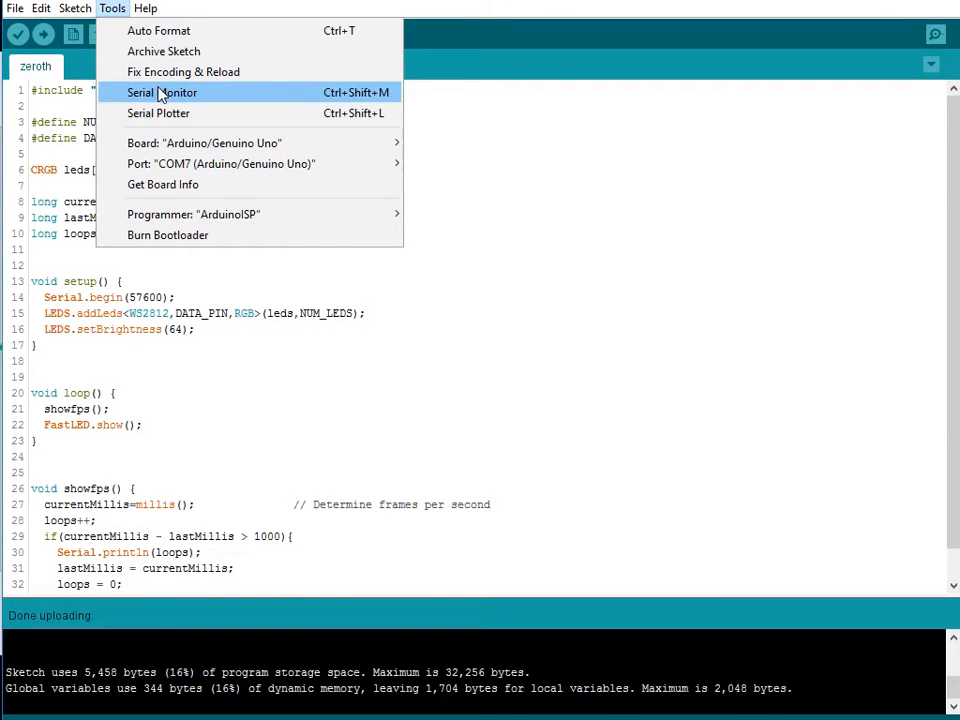
{"action": "left_click", "coordinate": [162, 92]}
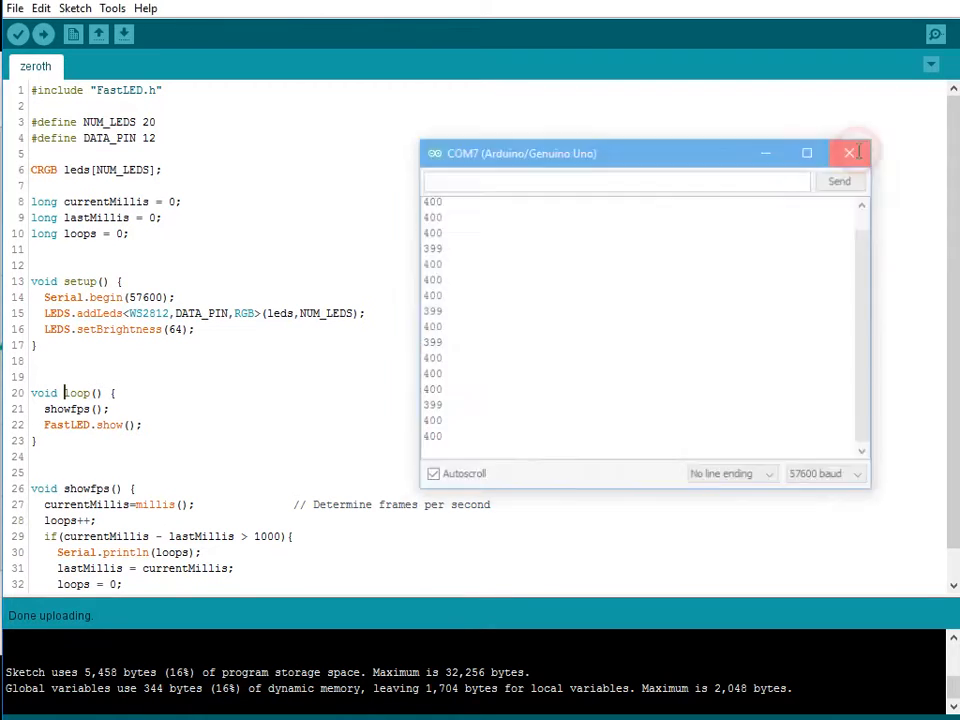
{"action": "left_click", "coordinate": [848, 152]}
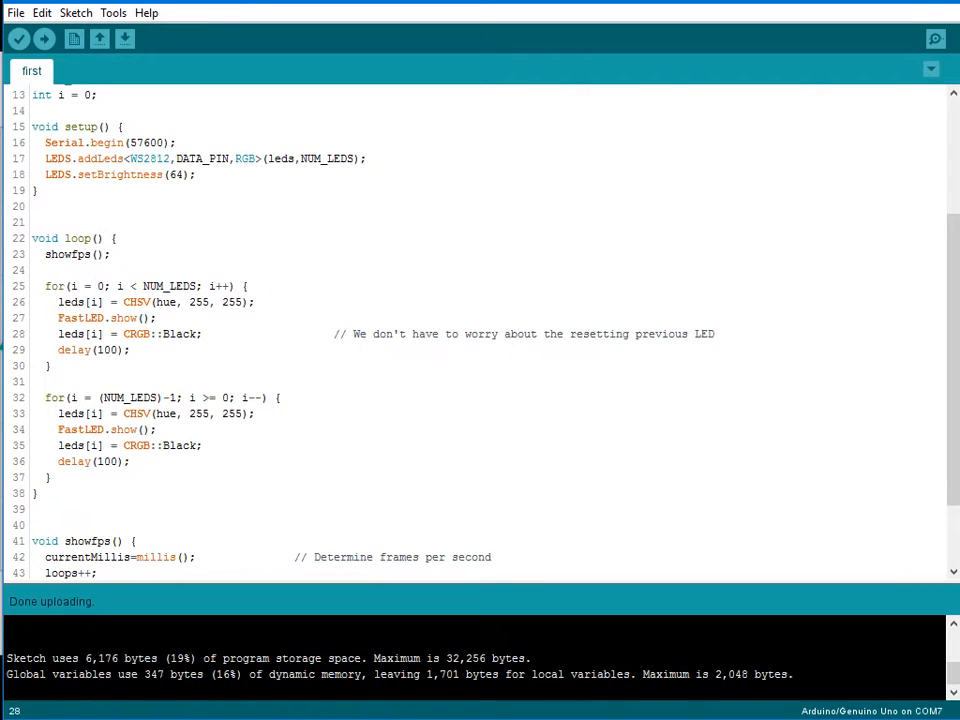
Step: Upload the first Cylon sketch to the Uno and bring up the Serial Monitor for its frame rates
{"action": "scroll", "scroll_direction": "down", "scroll_amount": 3}
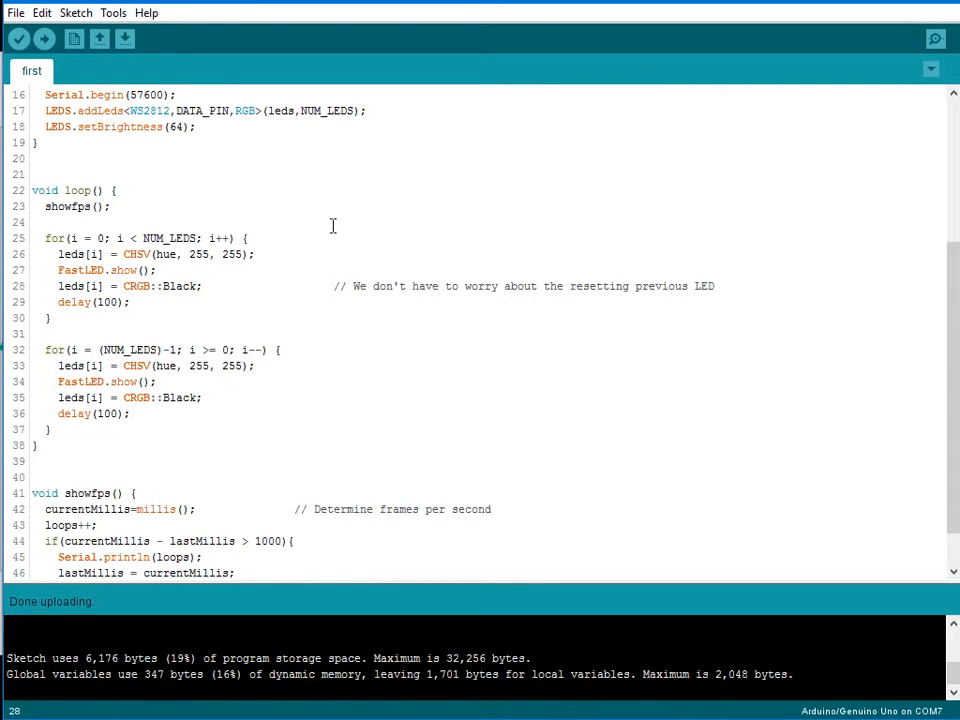
{"action": "scroll", "scroll_direction": "down", "scroll_amount": 3}
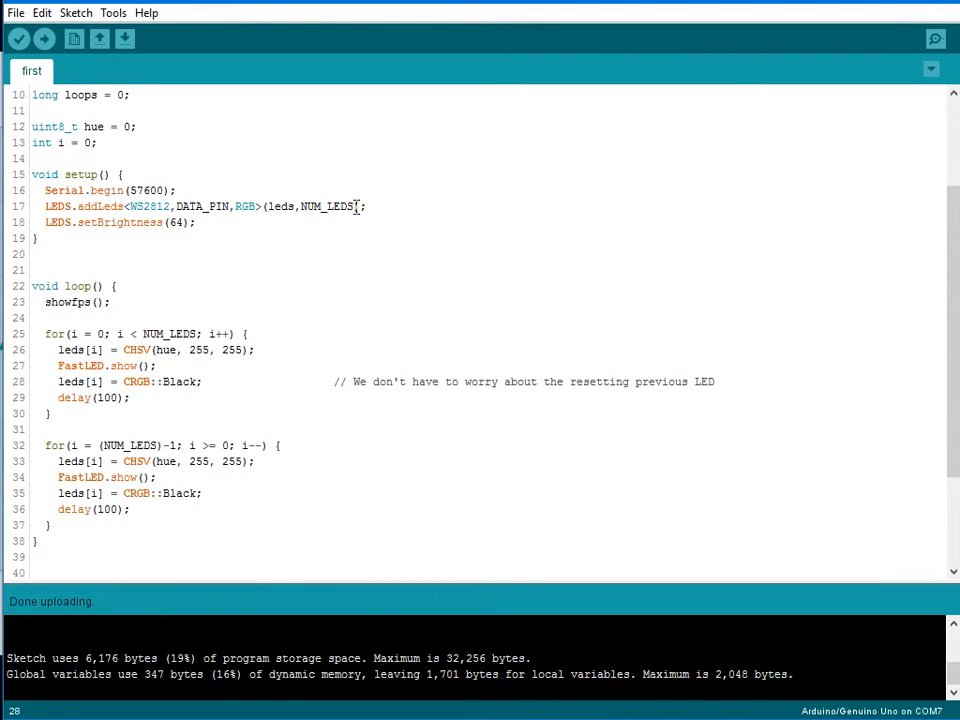
{"action": "mouse_move", "coordinate": [376, 264]}
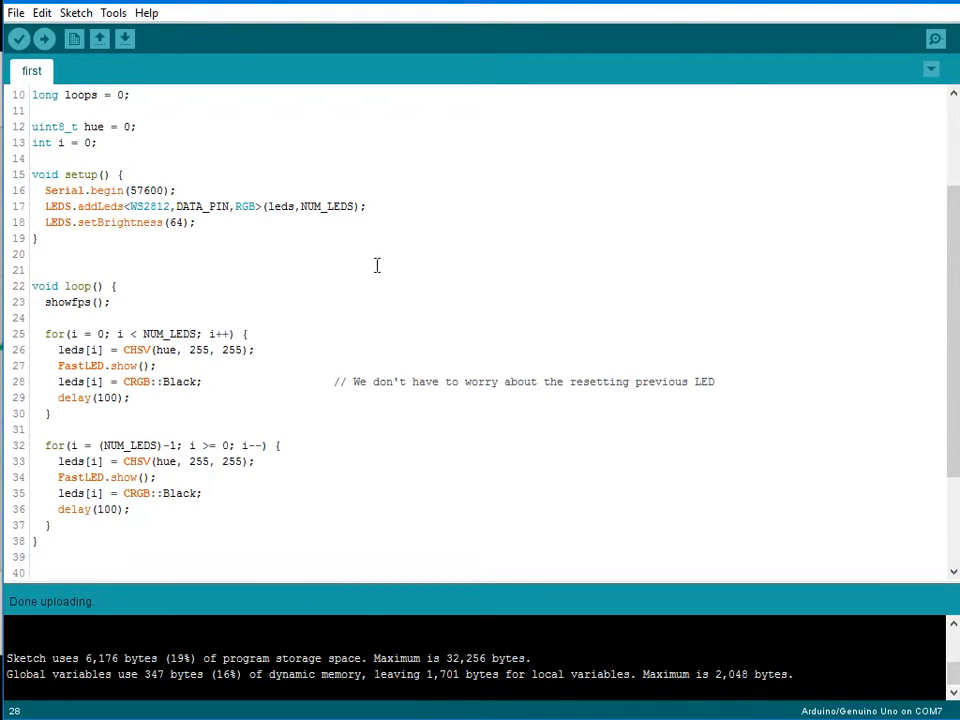
{"action": "scroll", "scroll_direction": "down", "scroll_amount": 3}
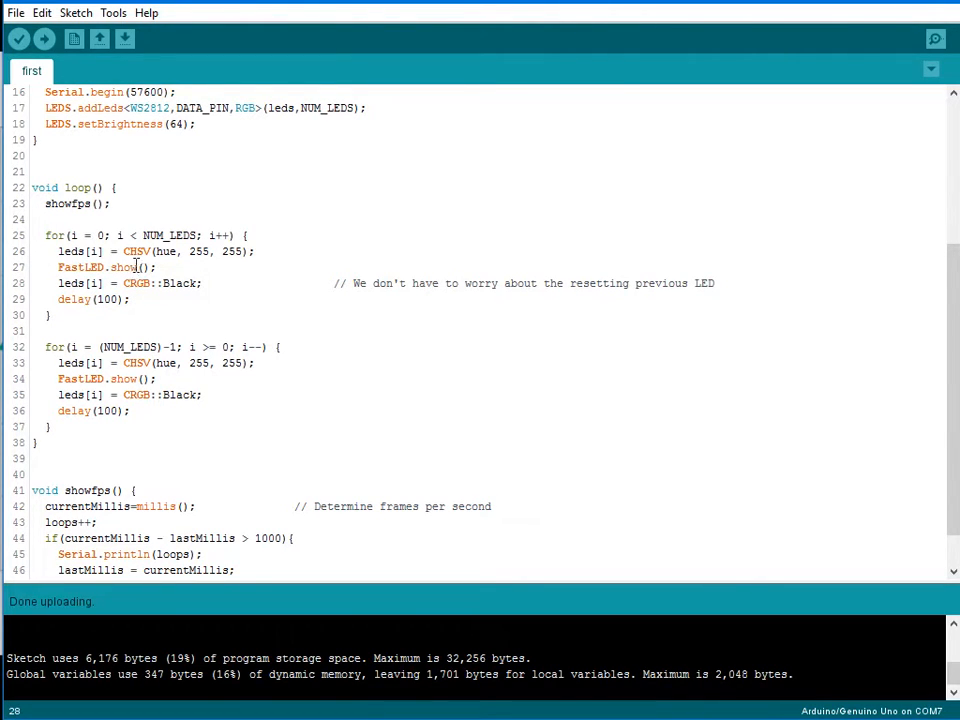
{"action": "mouse_move", "coordinate": [84, 424]}
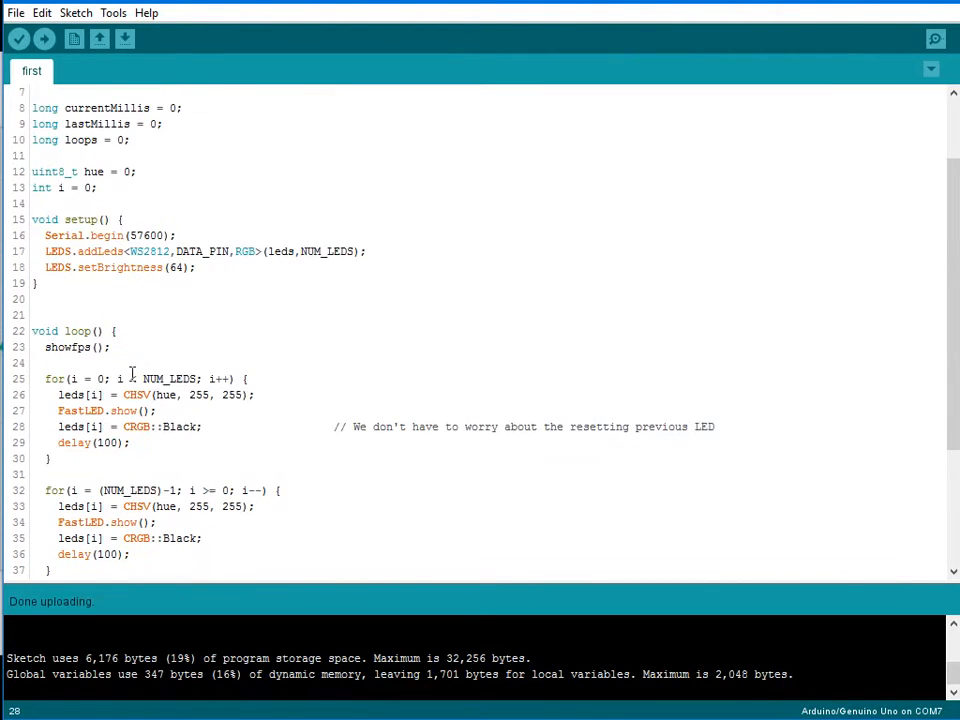
{"action": "scroll", "scroll_direction": "down", "scroll_amount": 3}
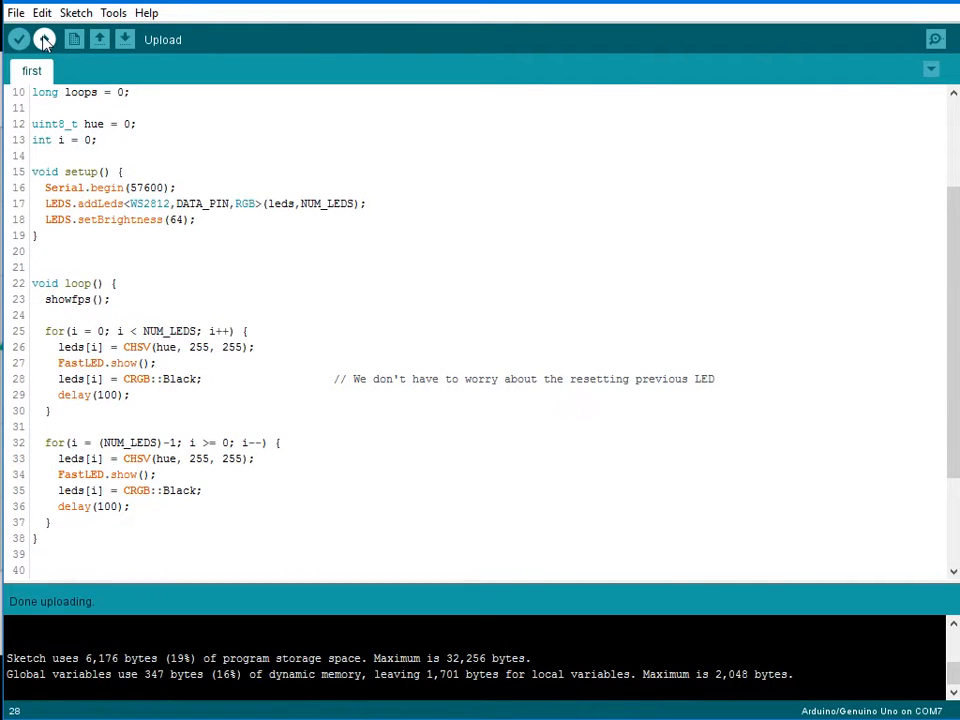
{"action": "left_click", "coordinate": [44, 40]}
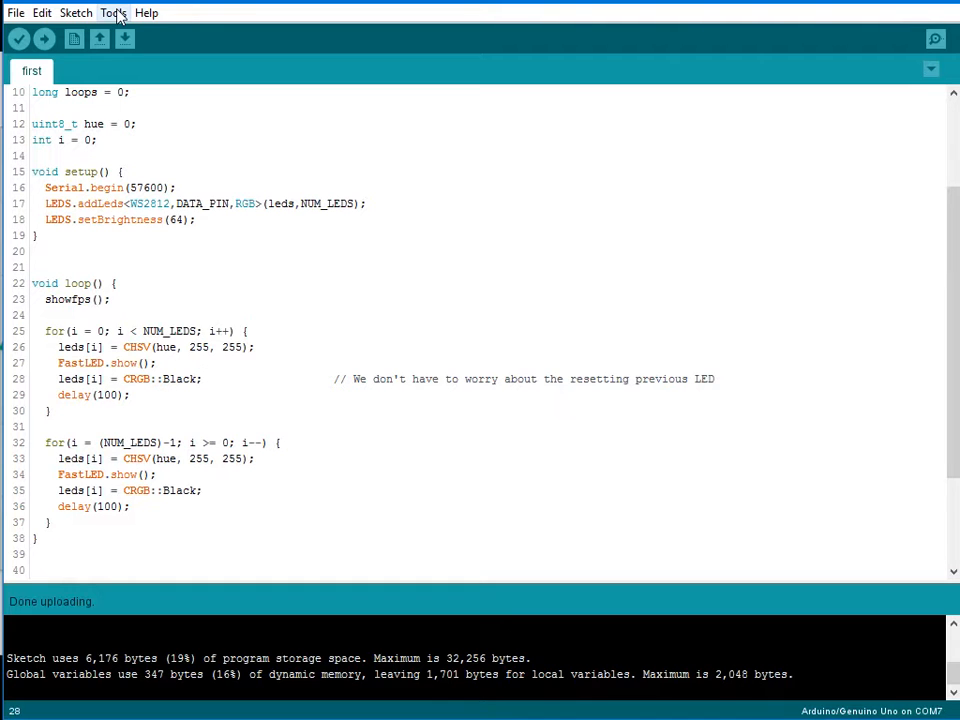
{"action": "left_click", "coordinate": [112, 12]}
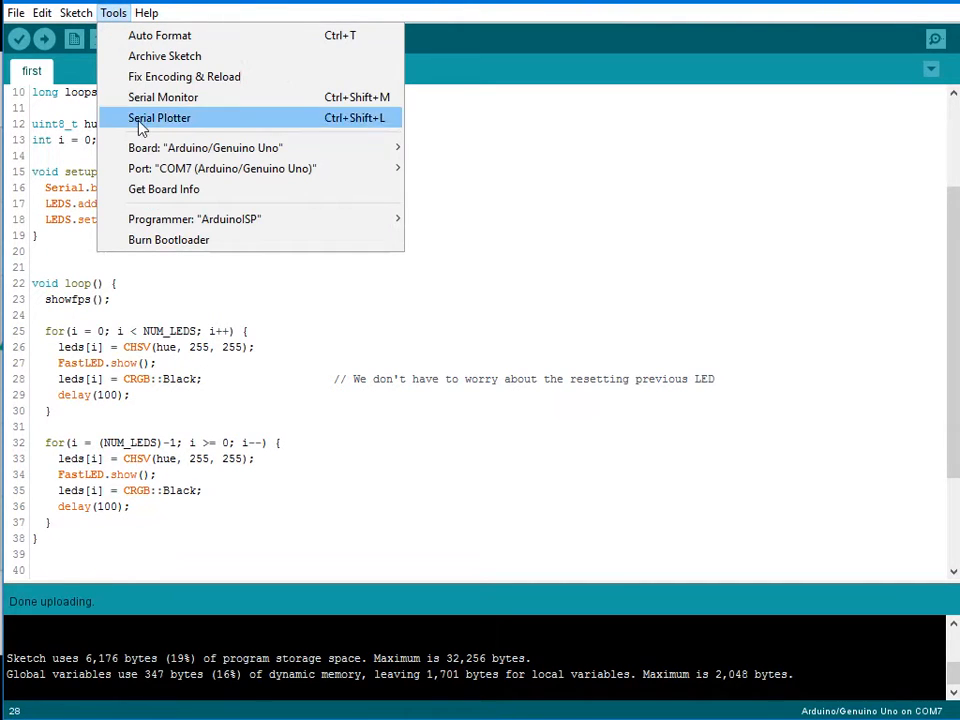
{"action": "mouse_move", "coordinate": [164, 96]}
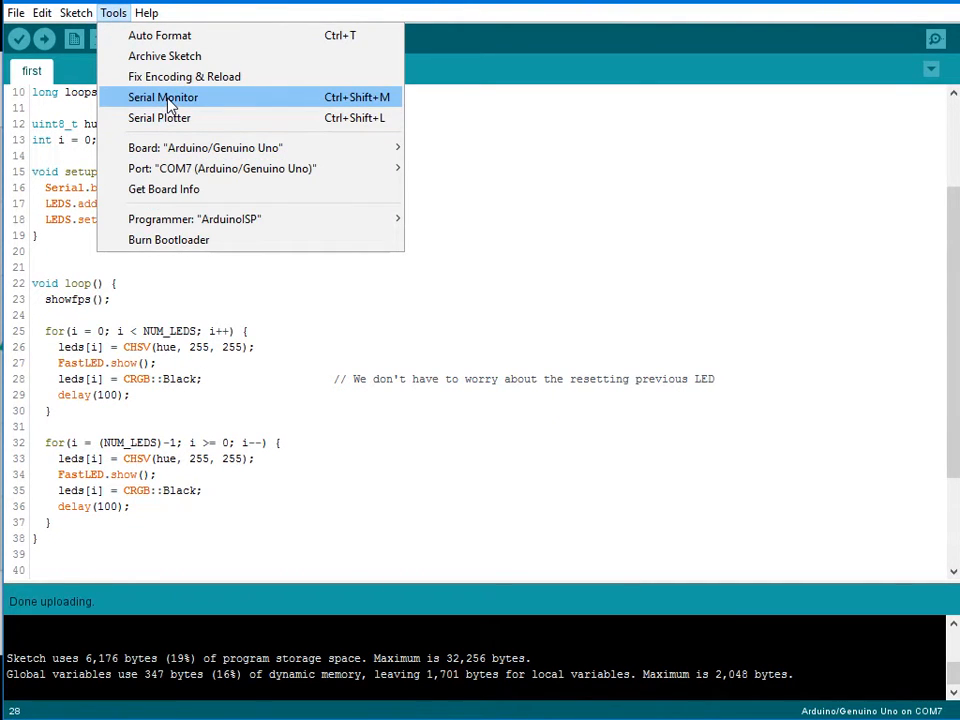
{"action": "left_click", "coordinate": [164, 96]}
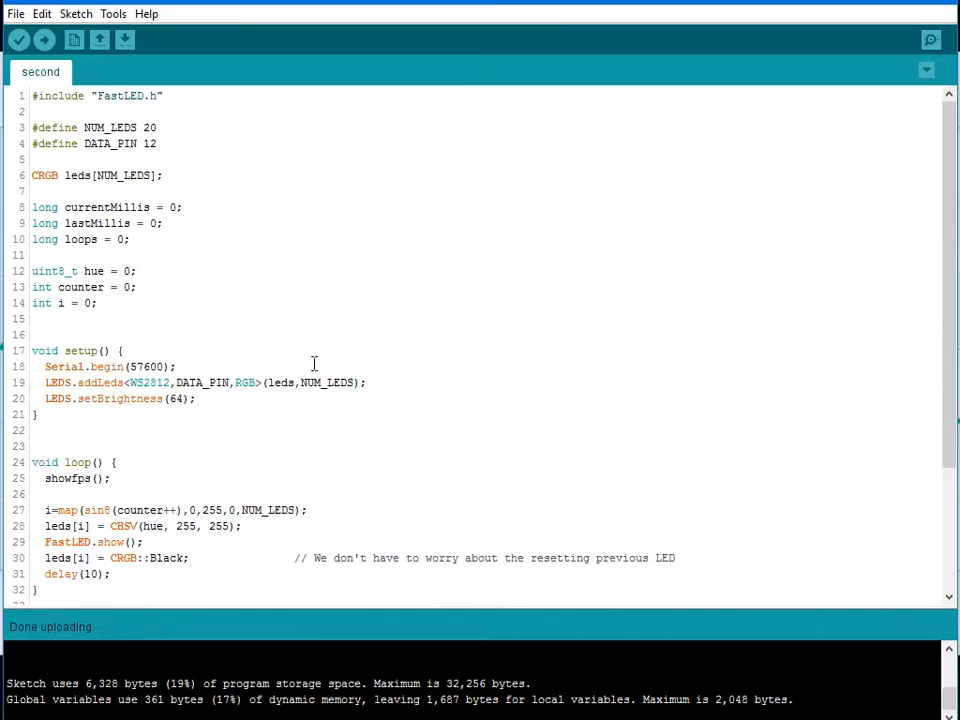
{"action": "scroll", "scroll_direction": "down", "scroll_amount": 3}
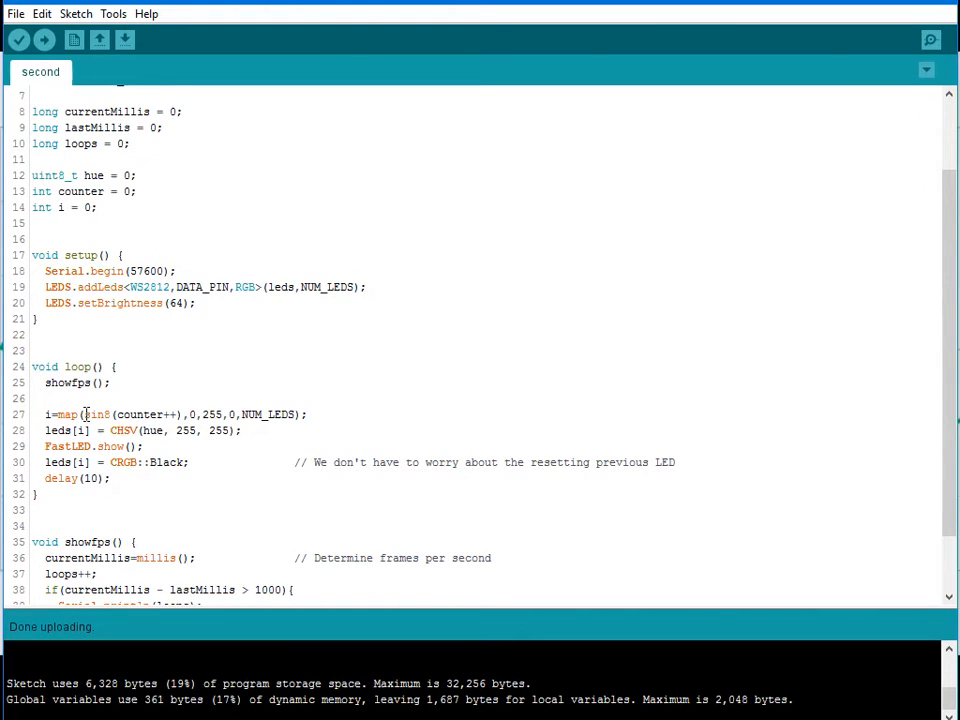
{"action": "double_click", "coordinate": [98, 414]}
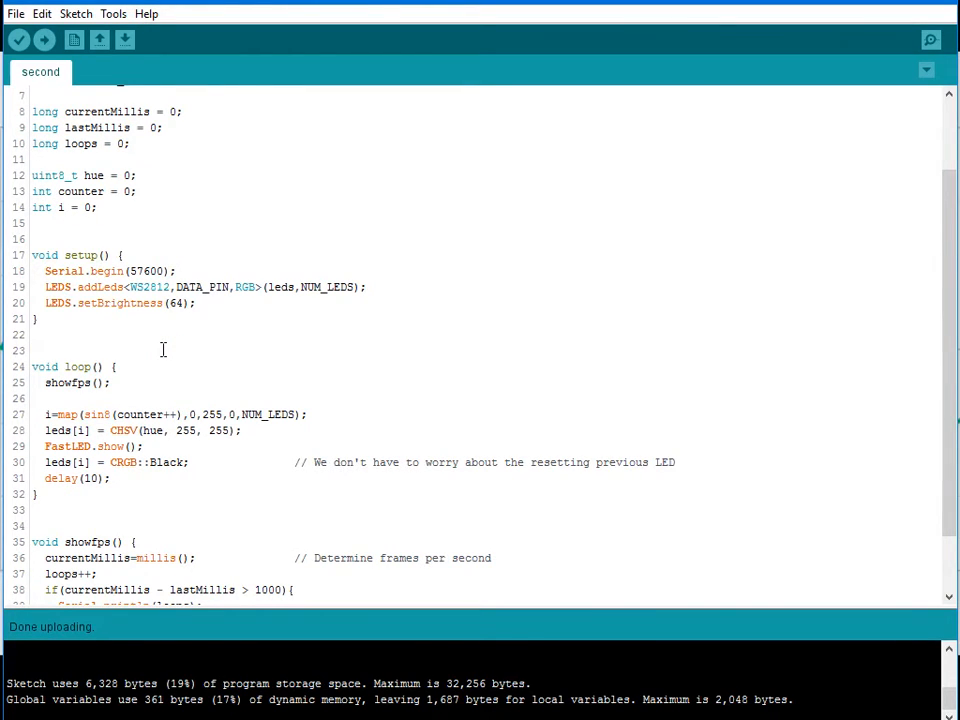
{"action": "mouse_move", "coordinate": [88, 400]}
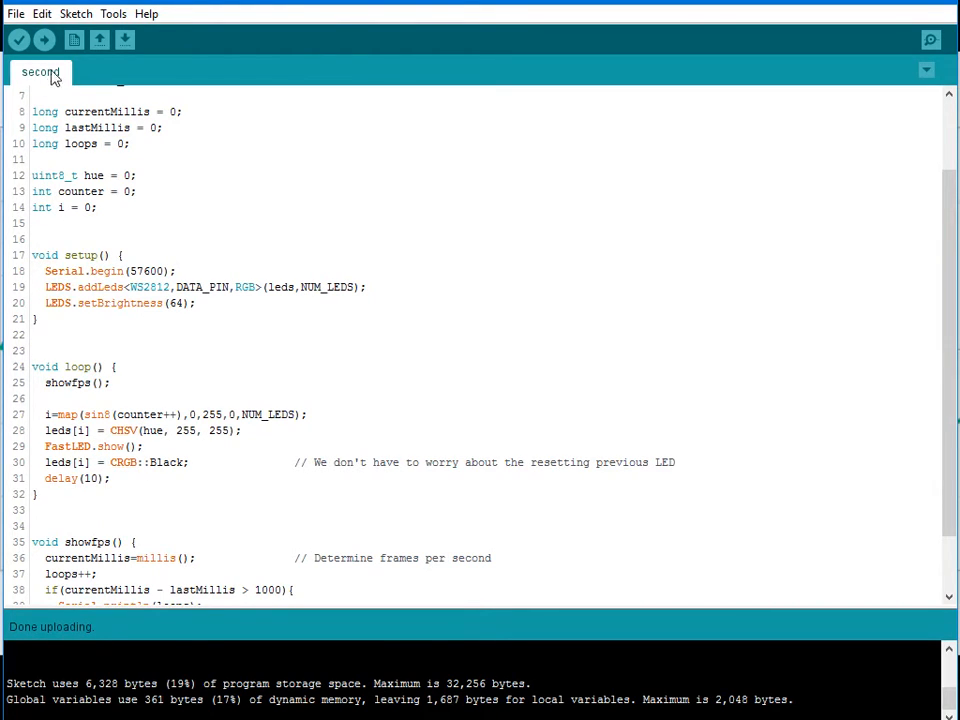
{"action": "mouse_move", "coordinate": [44, 40]}
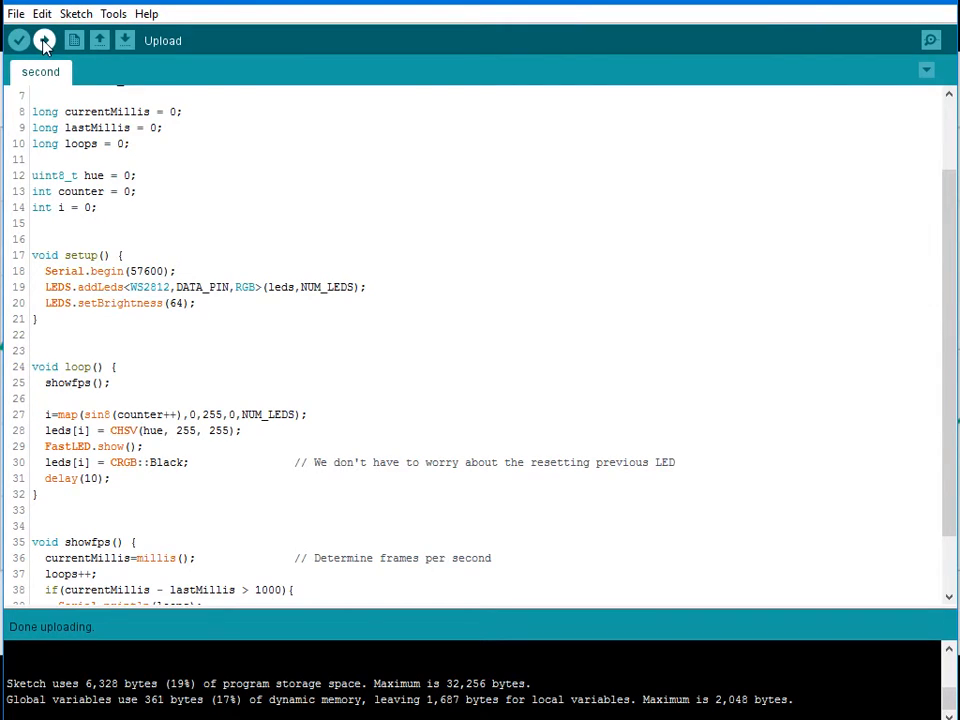
Step: Compile and upload the second sine-mapped sketch to the Uno
{"action": "left_click", "coordinate": [44, 40]}
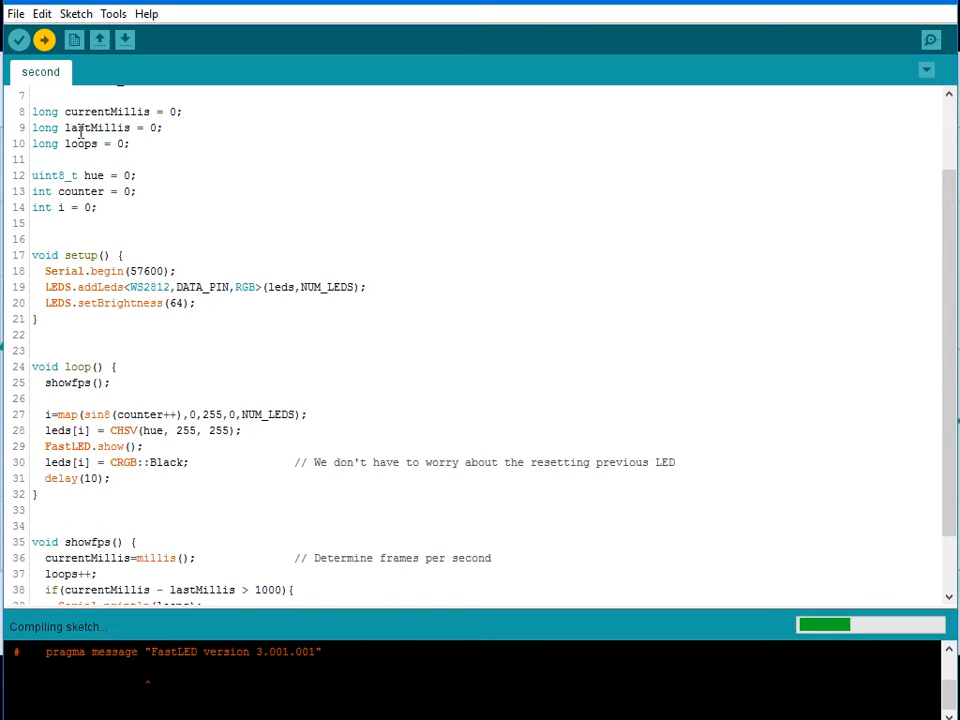
{"action": "mouse_move", "coordinate": [140, 256]}
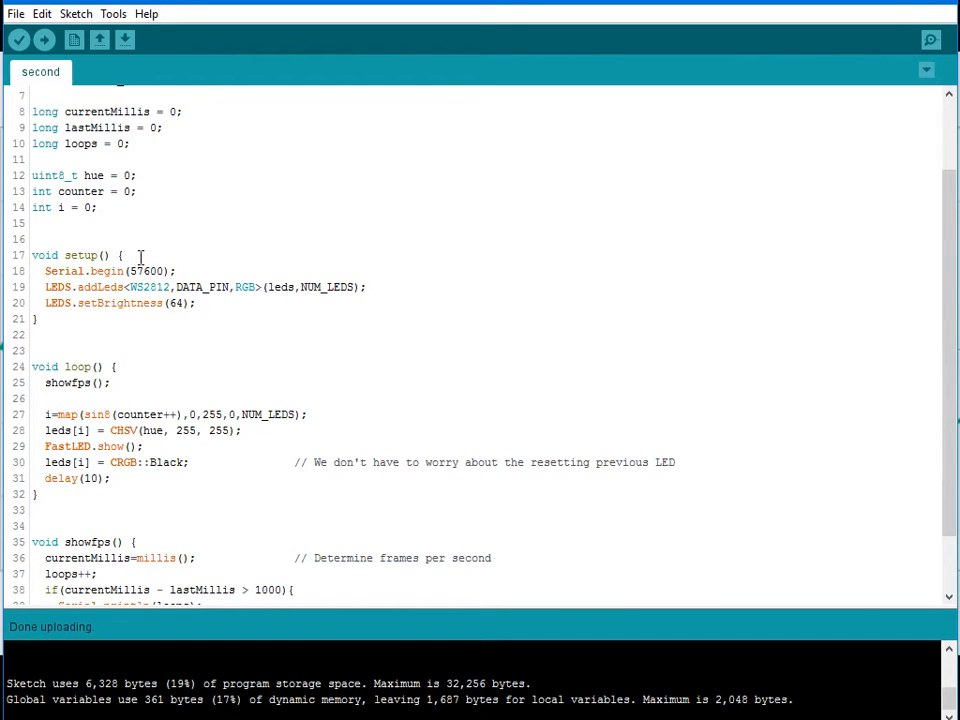
Step: Read the second sketch's ~93 fps output in the Serial Monitor, then close it
{"action": "left_click", "coordinate": [112, 12]}
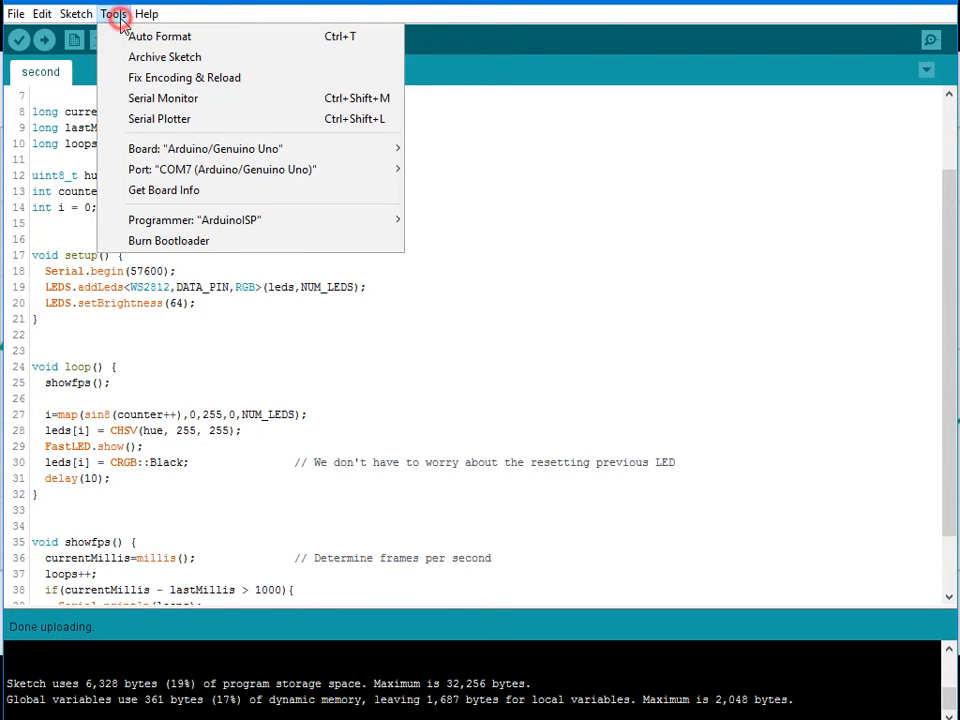
{"action": "mouse_move", "coordinate": [164, 98]}
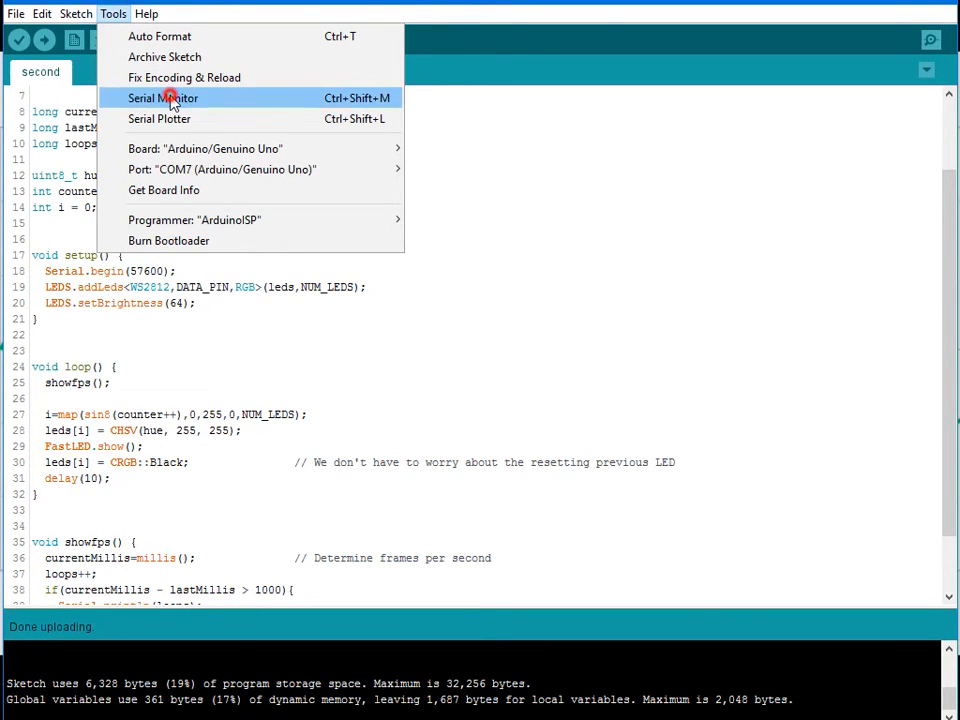
{"action": "left_click", "coordinate": [164, 96]}
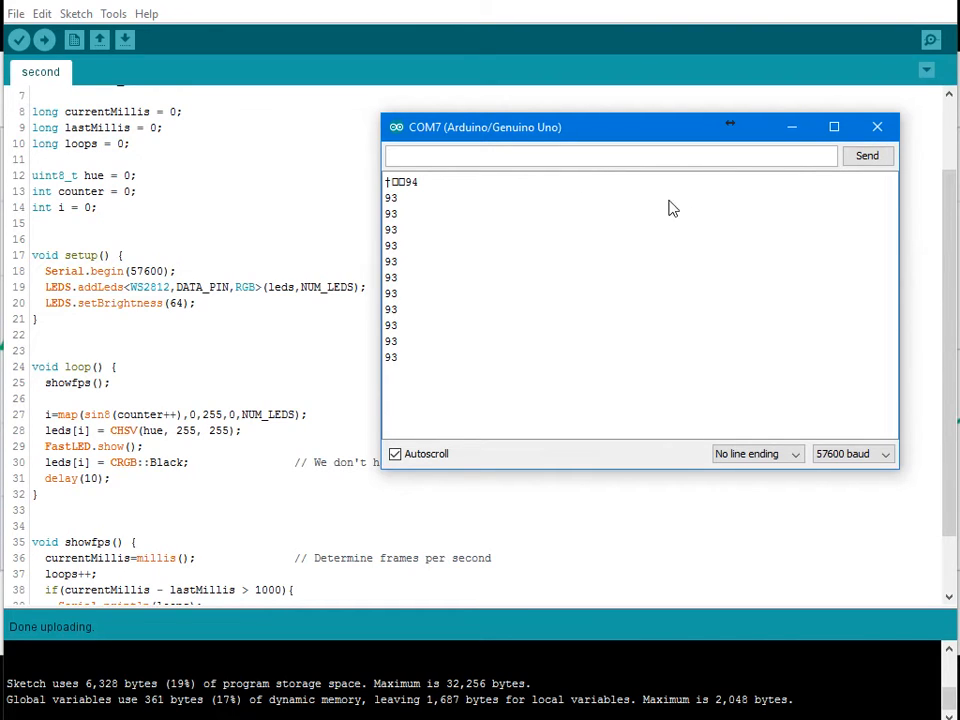
{"action": "mouse_move", "coordinate": [876, 128]}
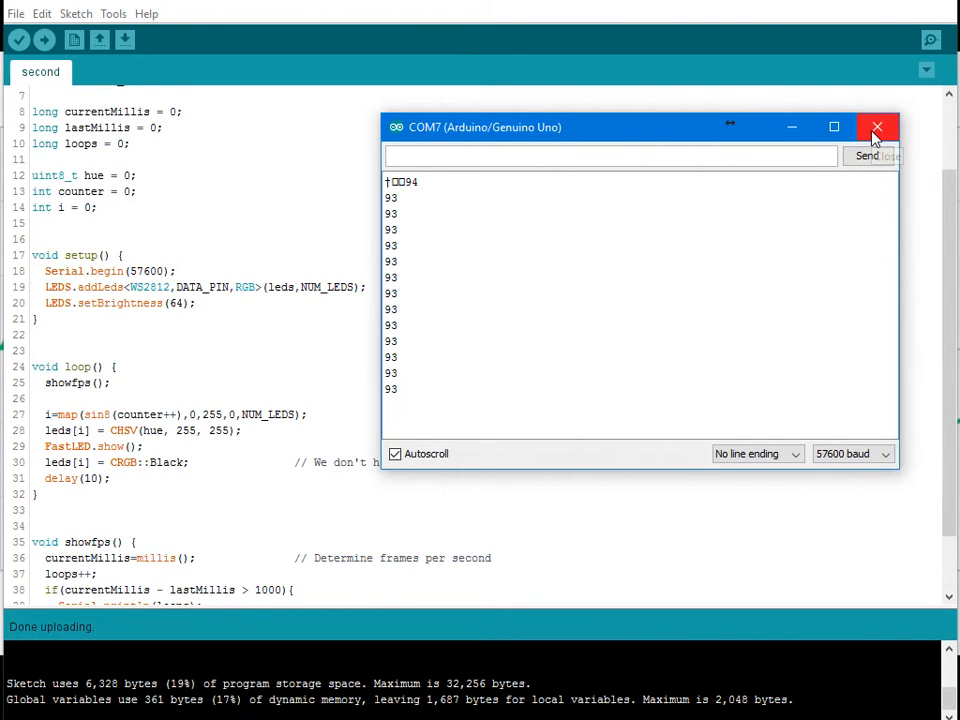
{"action": "mouse_move", "coordinate": [876, 128]}
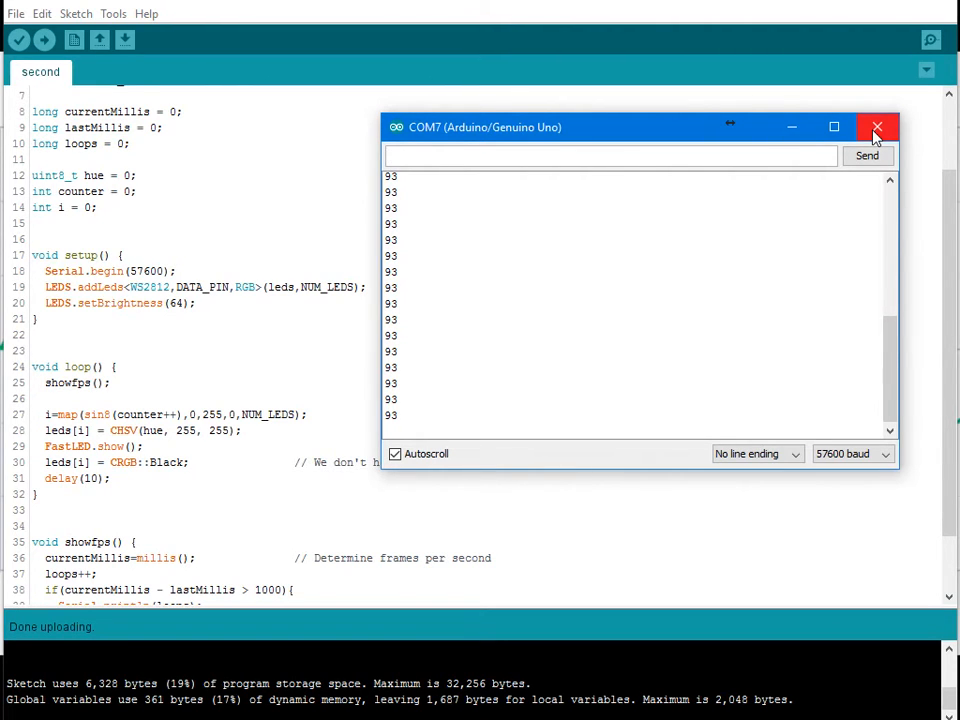
{"action": "left_click", "coordinate": [876, 128]}
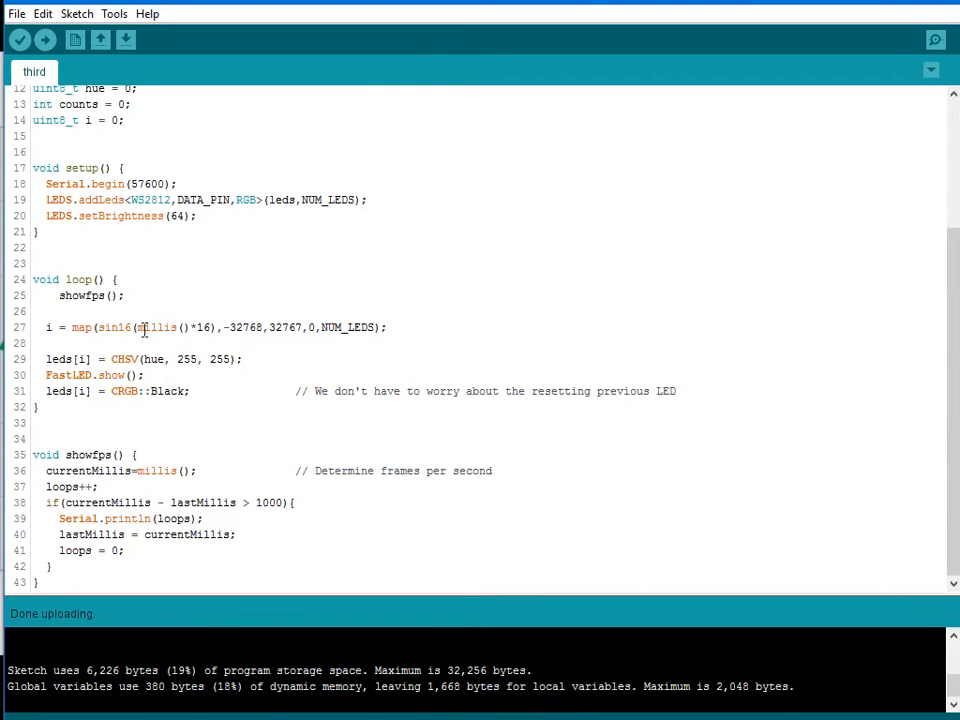
Step: Review the third sketch's position formula: millis, the sin16 call and the -32768 map lower bound
{"action": "double_click", "coordinate": [156, 328]}
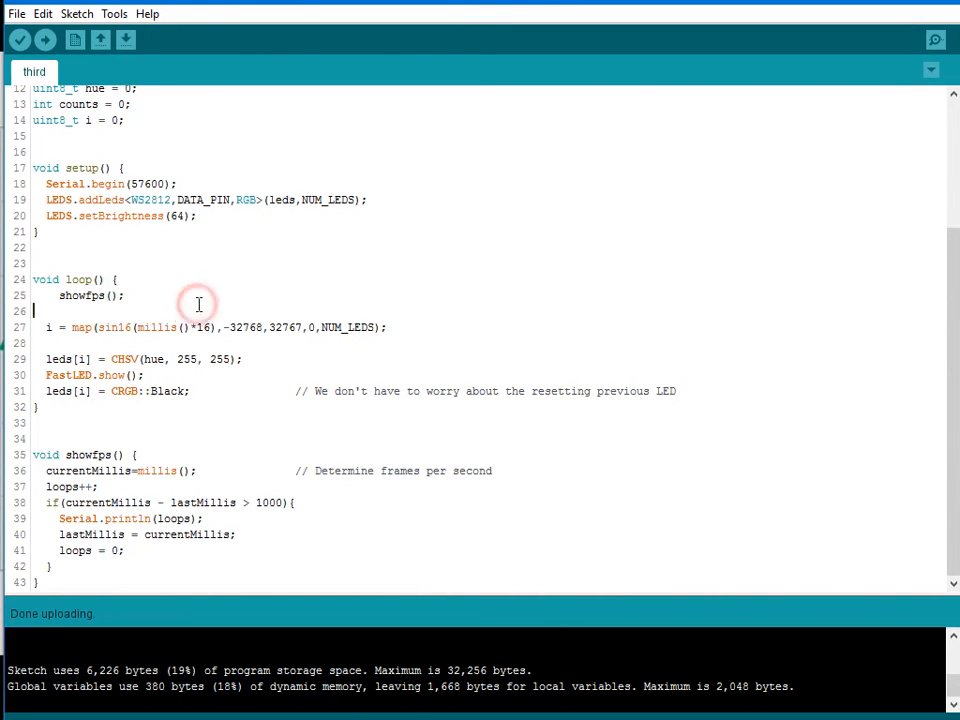
{"action": "left_click", "coordinate": [98, 328]}
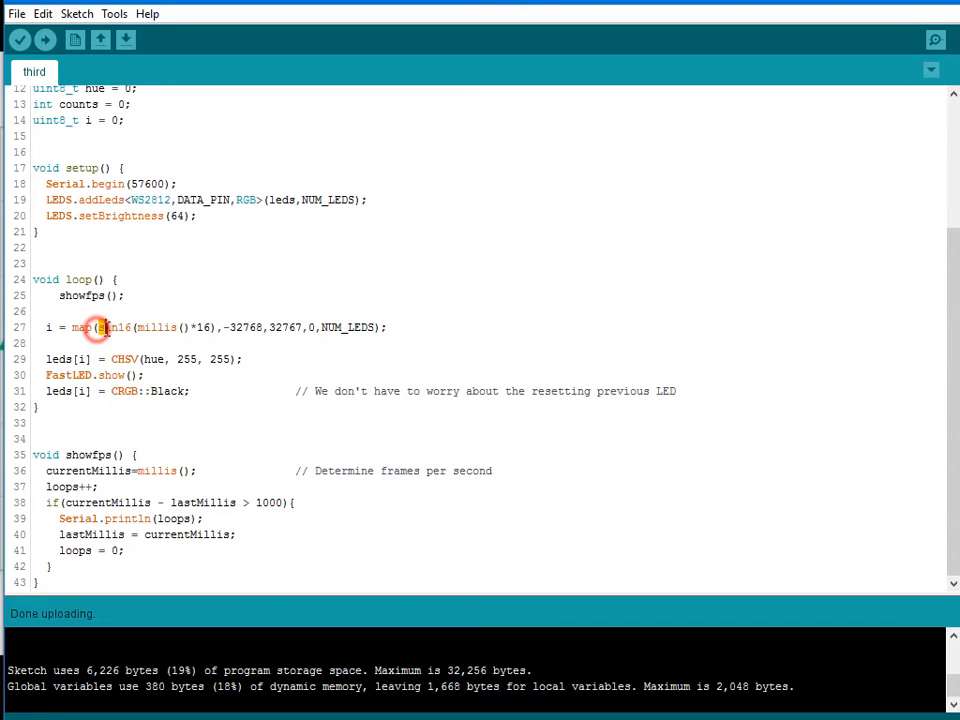
{"action": "double_click", "coordinate": [112, 328]}
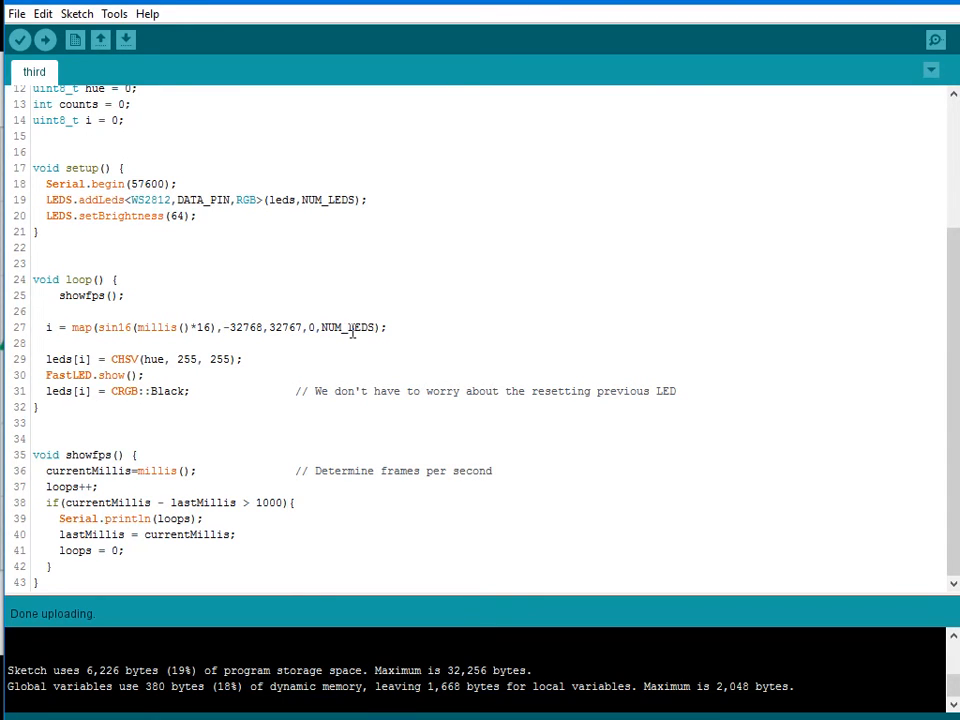
{"action": "left_click", "coordinate": [224, 328]}
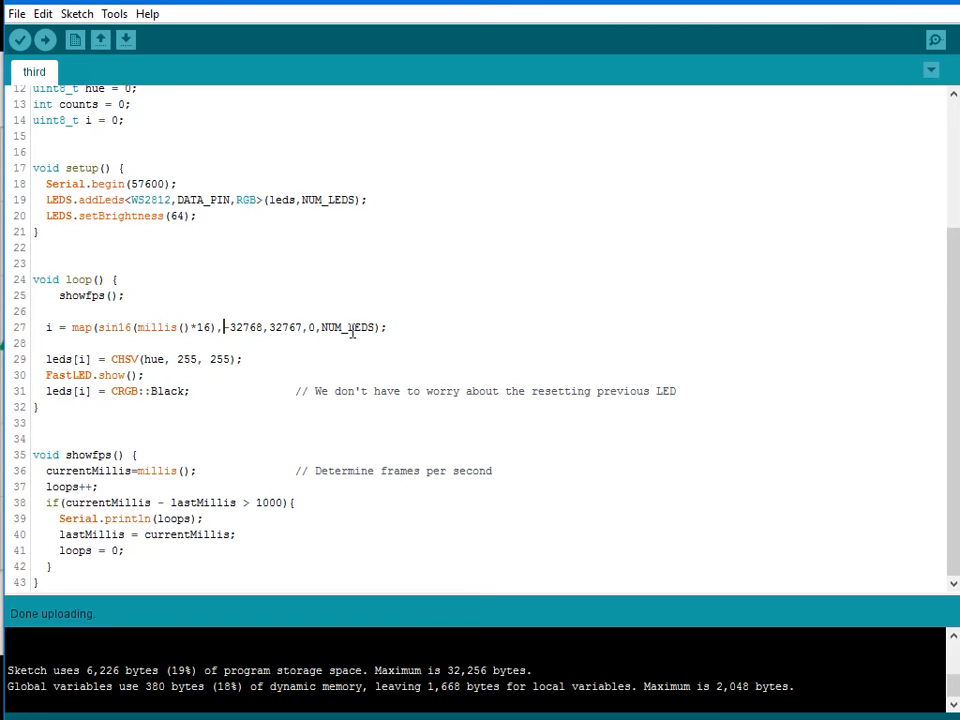
{"action": "double_click", "coordinate": [204, 328]}
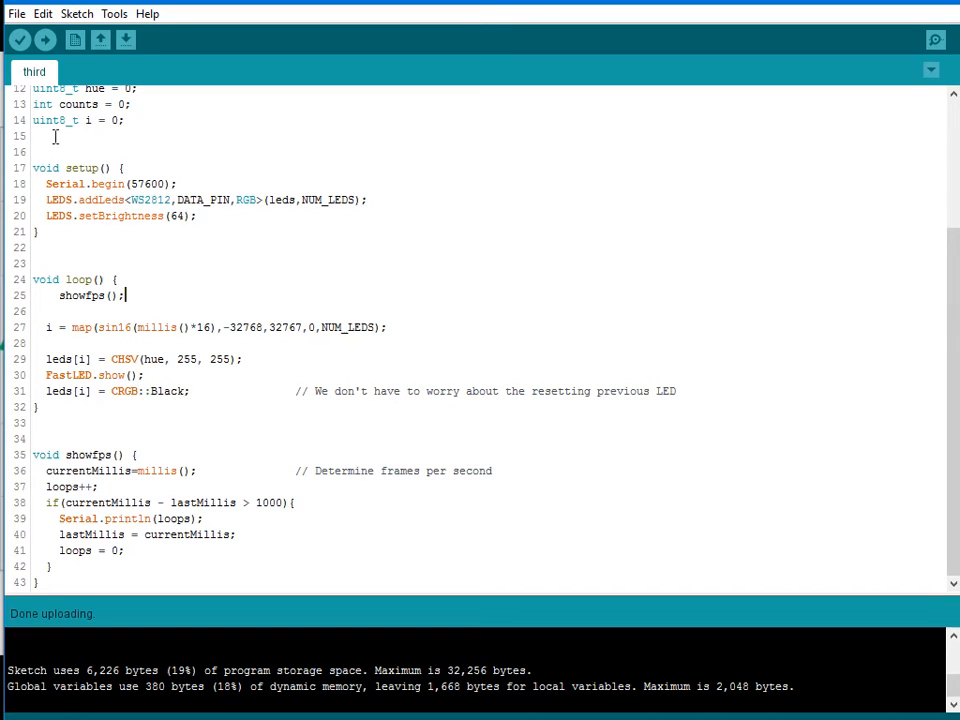
{"action": "mouse_move", "coordinate": [46, 40]}
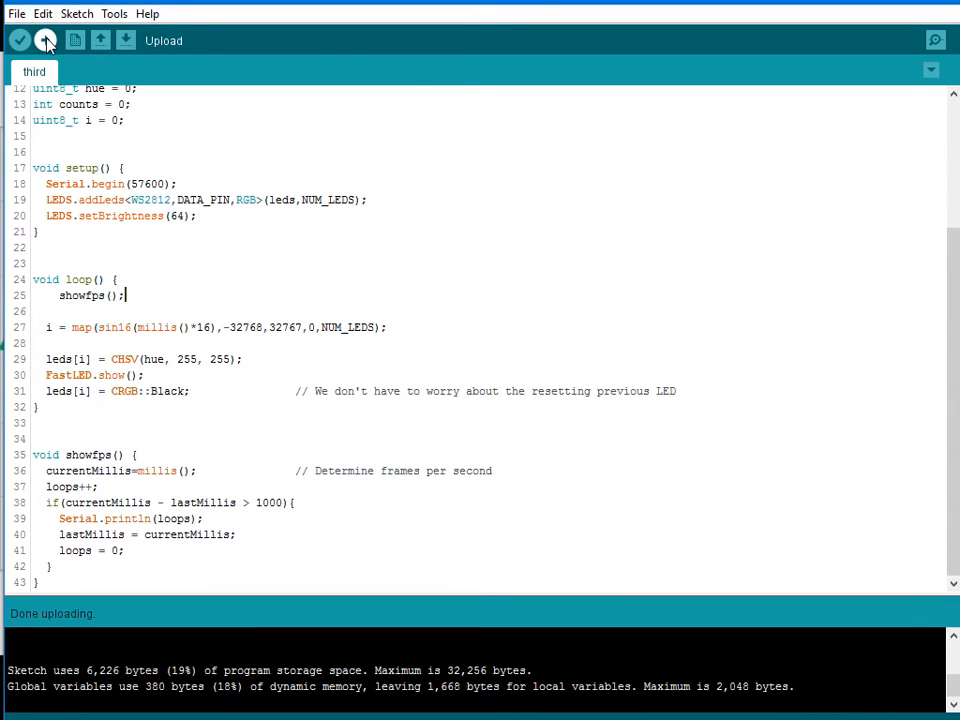
Step: Re-upload the third sin16 sketch, read its ~400 fps output, then close the serial readout
{"action": "left_click", "coordinate": [46, 40]}
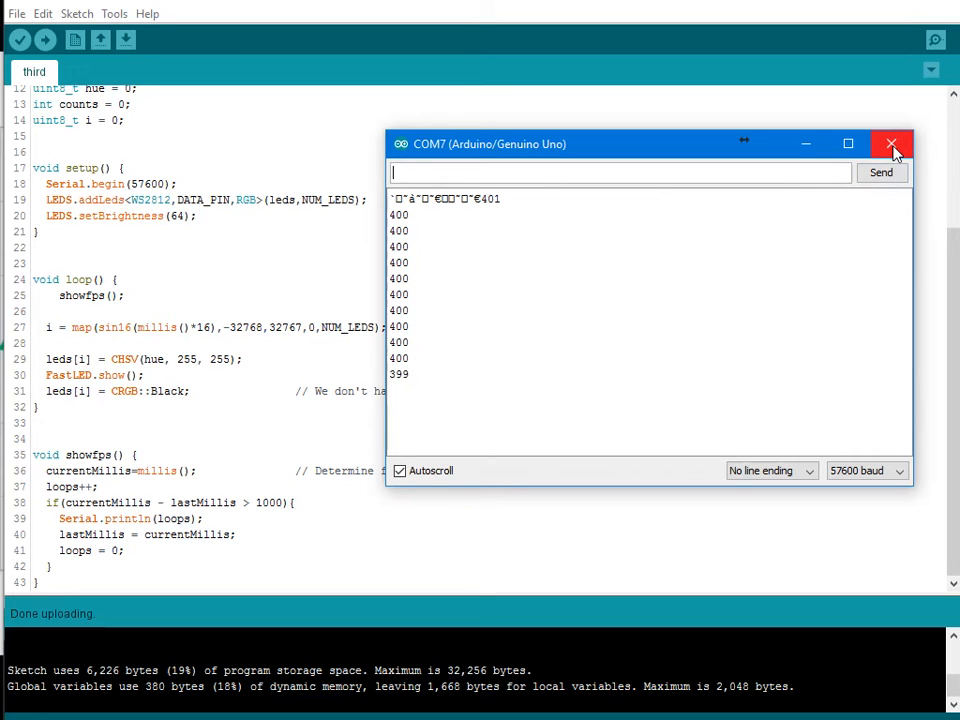
{"action": "mouse_move", "coordinate": [892, 144]}
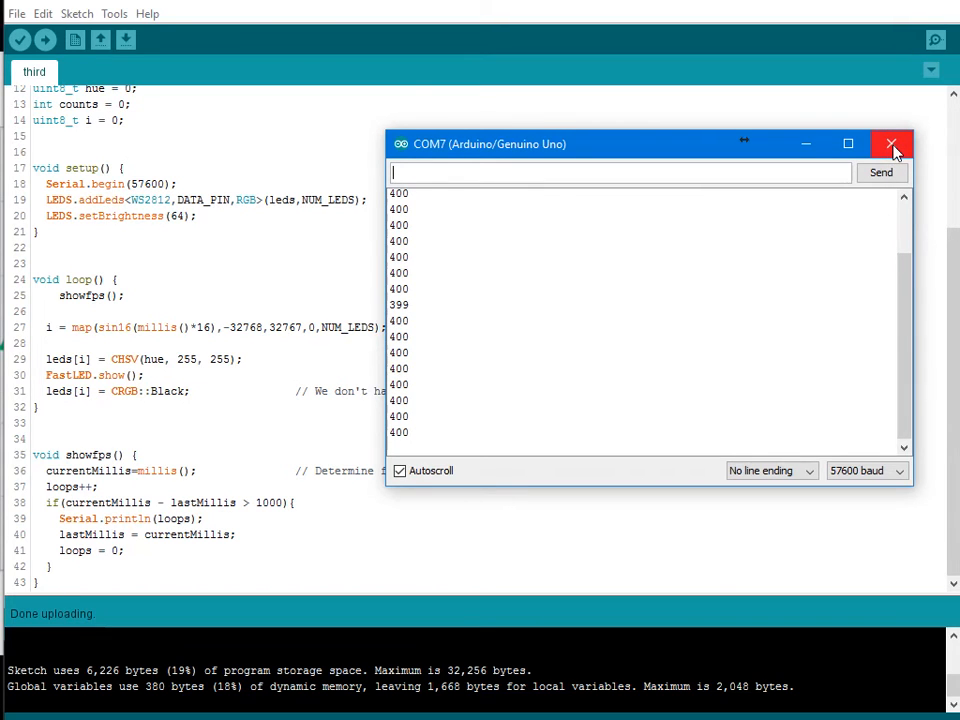
{"action": "left_click", "coordinate": [892, 144]}
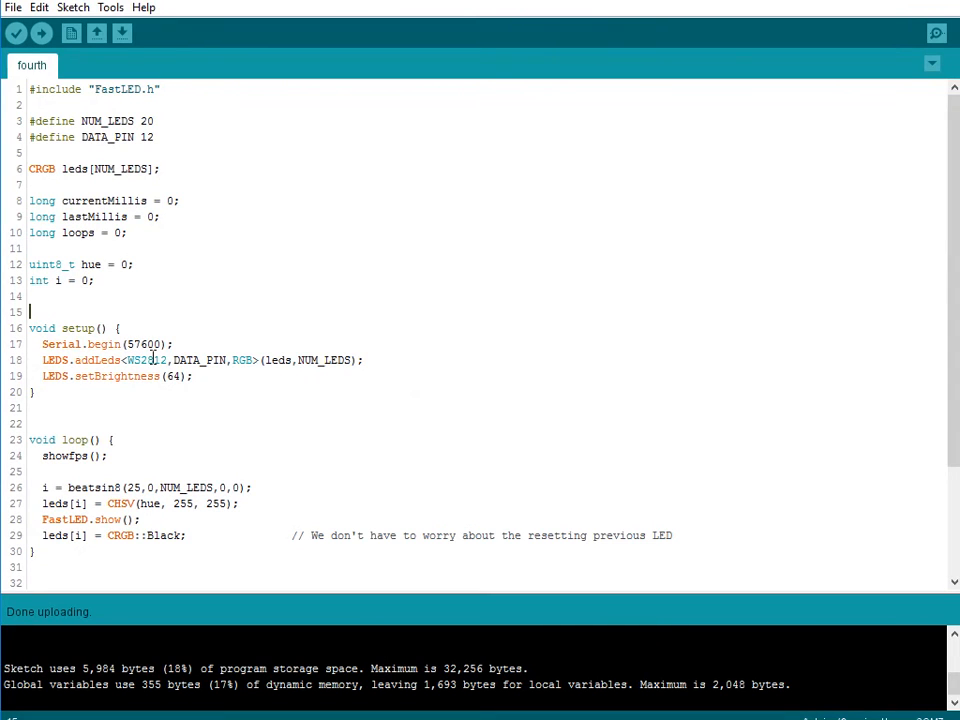
Step: Upload the fourth sketch using beatsin8(25,0,NUM_LEDS,0,0) to the Uno
{"action": "scroll", "scroll_direction": "down", "scroll_amount": 3}
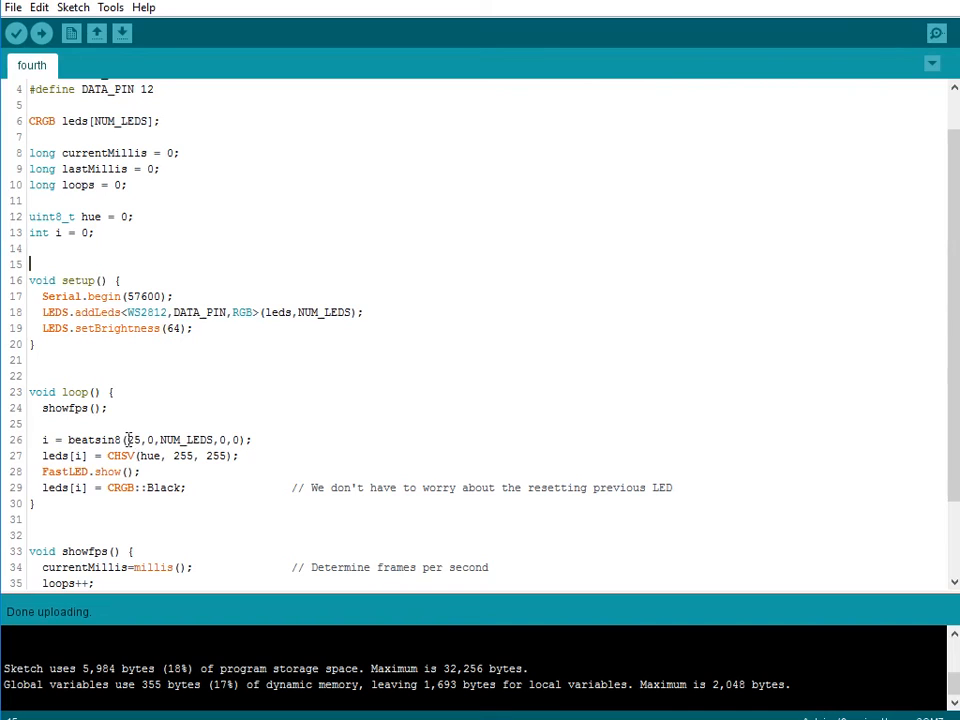
{"action": "mouse_move", "coordinate": [148, 440]}
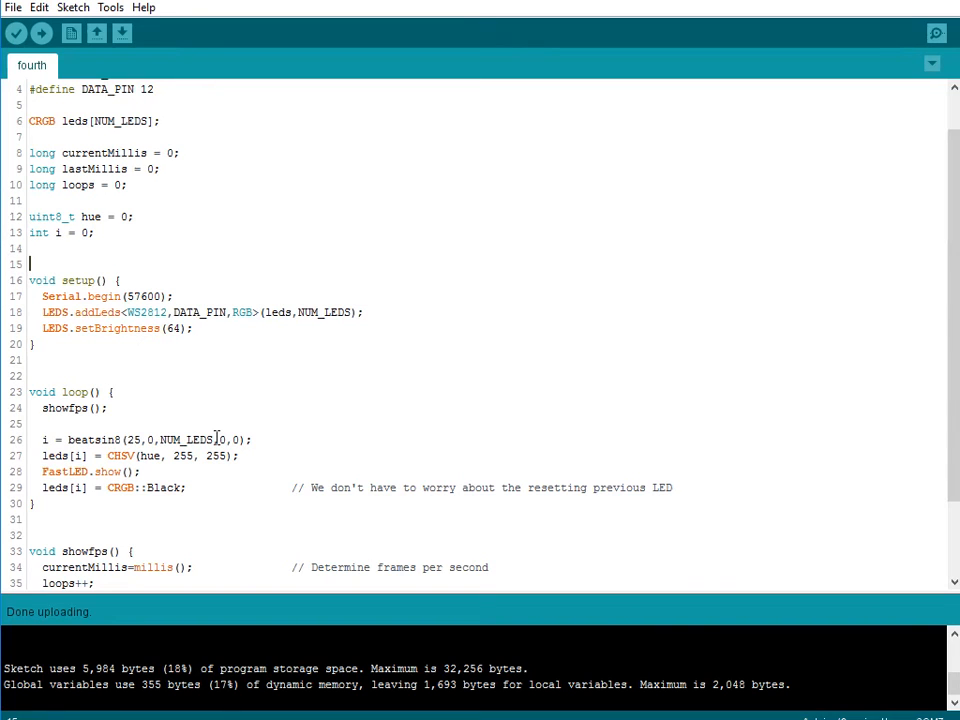
{"action": "mouse_move", "coordinate": [108, 472]}
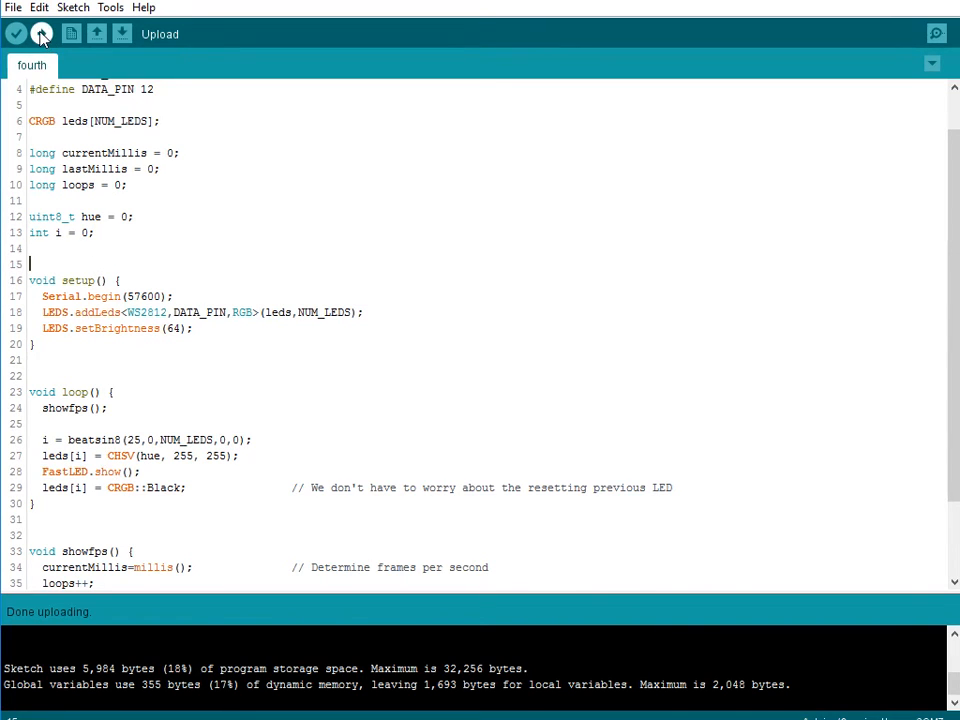
{"action": "left_click", "coordinate": [42, 32]}
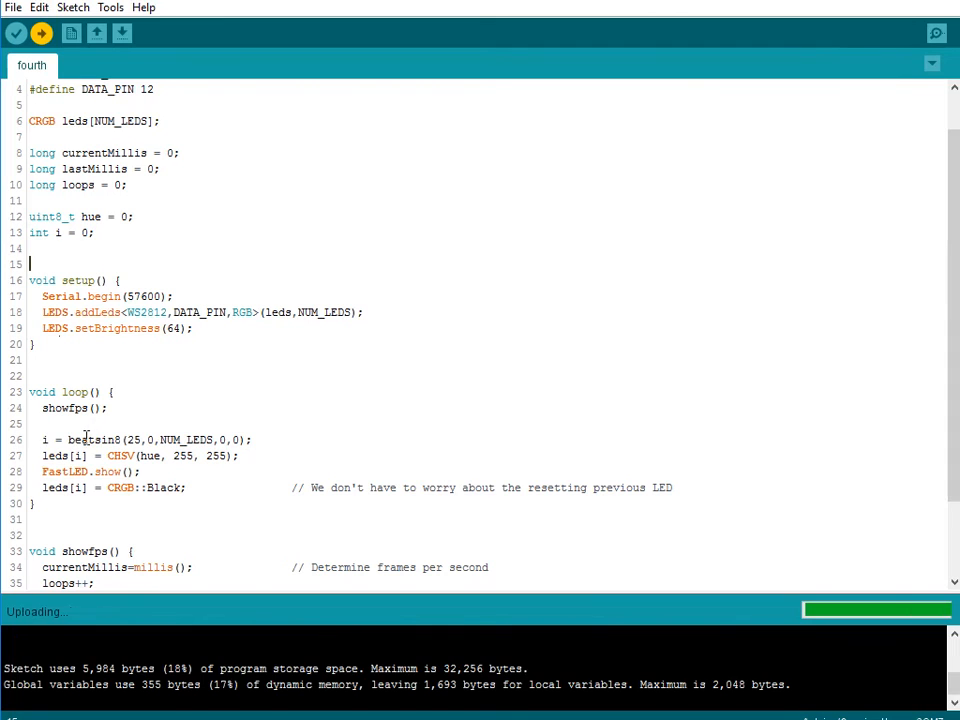
{"action": "mouse_move", "coordinate": [272, 444]}
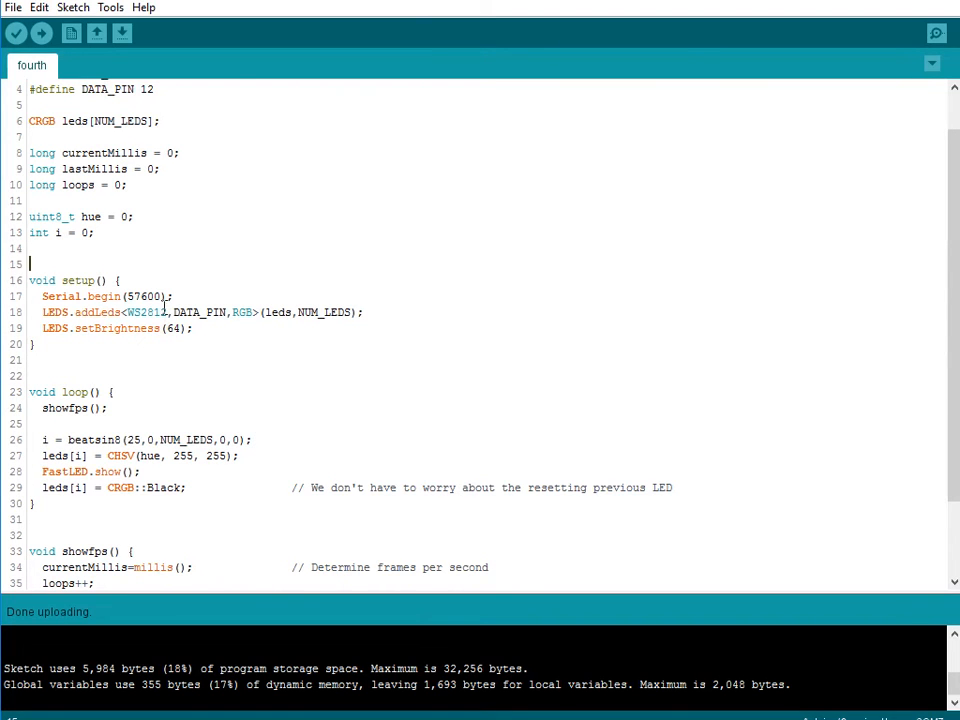
Step: Read the fourth beatsin8 sketch's ~400 fps output in the Serial Monitor, then close it
{"action": "left_click", "coordinate": [110, 8]}
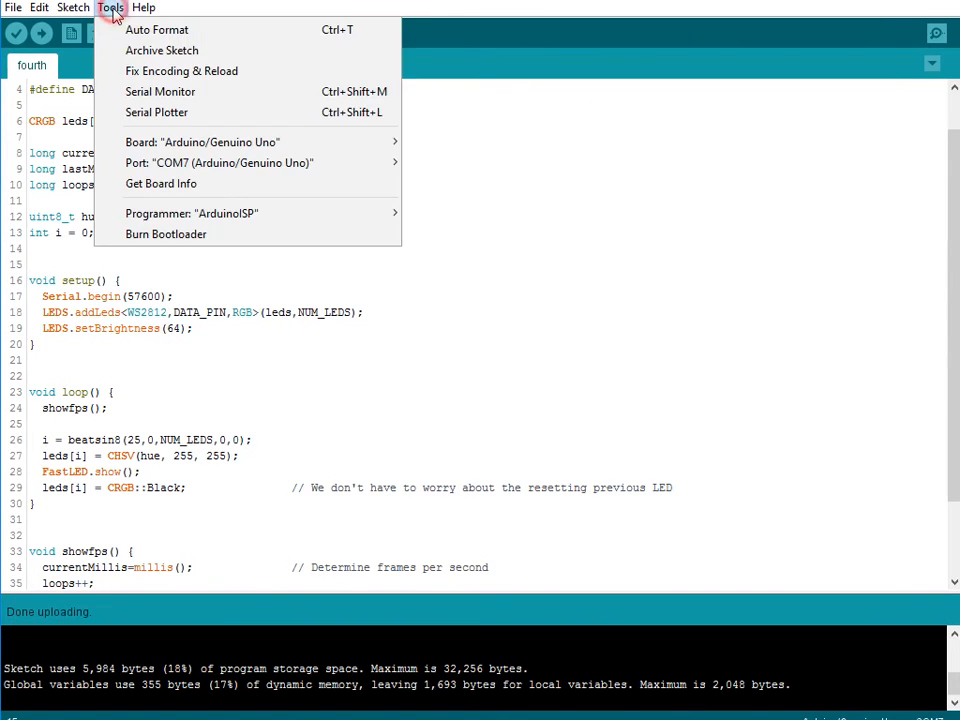
{"action": "left_click", "coordinate": [160, 92]}
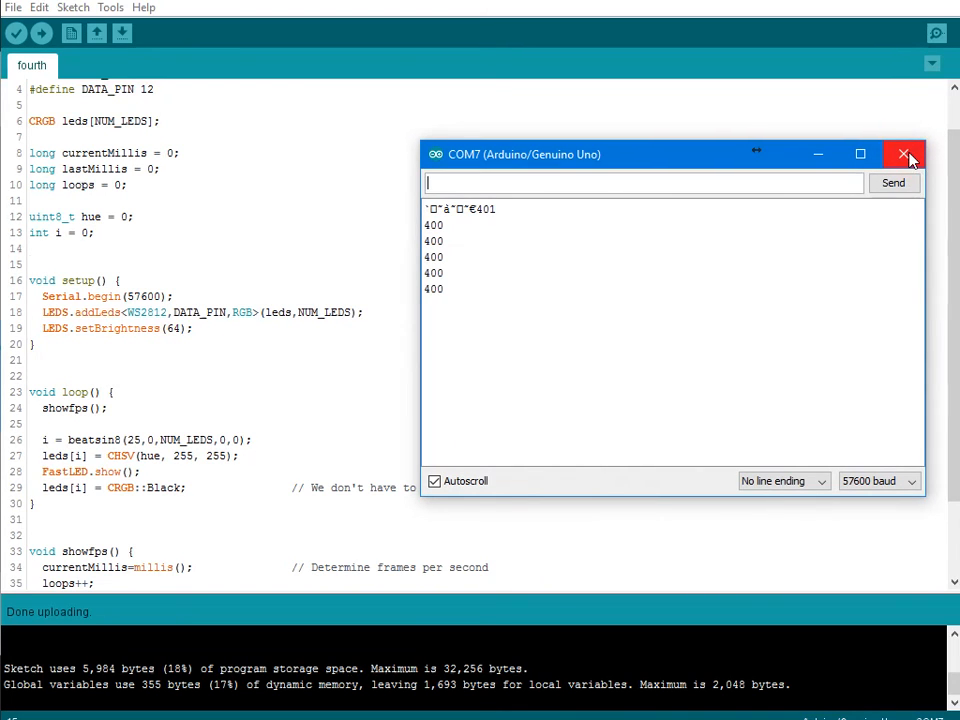
{"action": "left_click", "coordinate": [904, 154]}
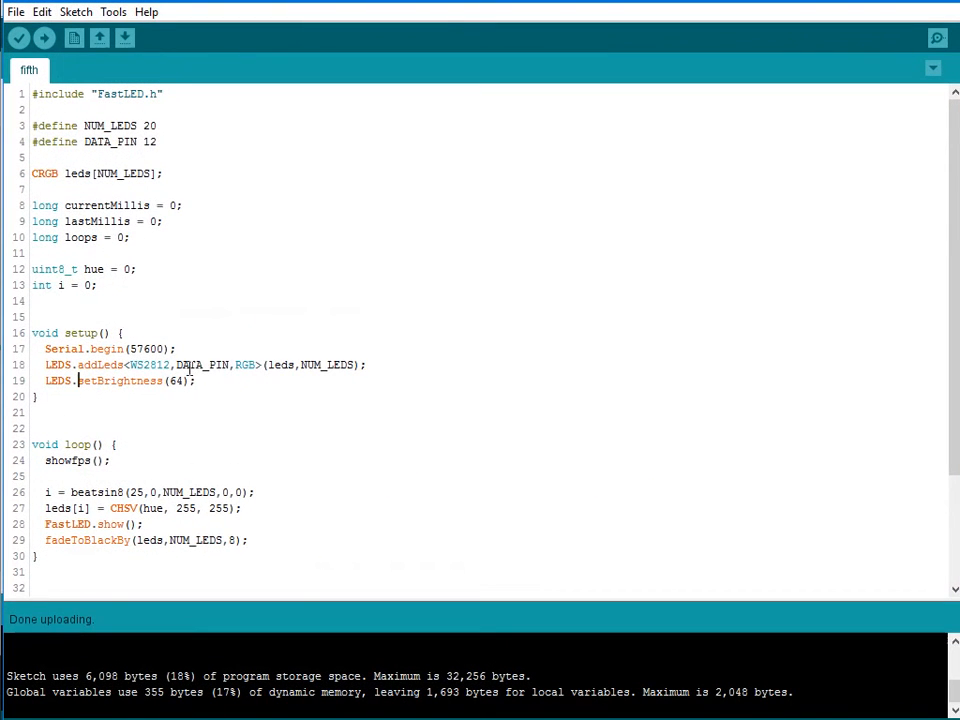
Step: Upload the fifth sketch with fadeToBlackBy(leds,NUM_LEDS,5) and bring up the Serial Monitor for its frame rate
{"action": "scroll", "scroll_direction": "down", "scroll_amount": 3}
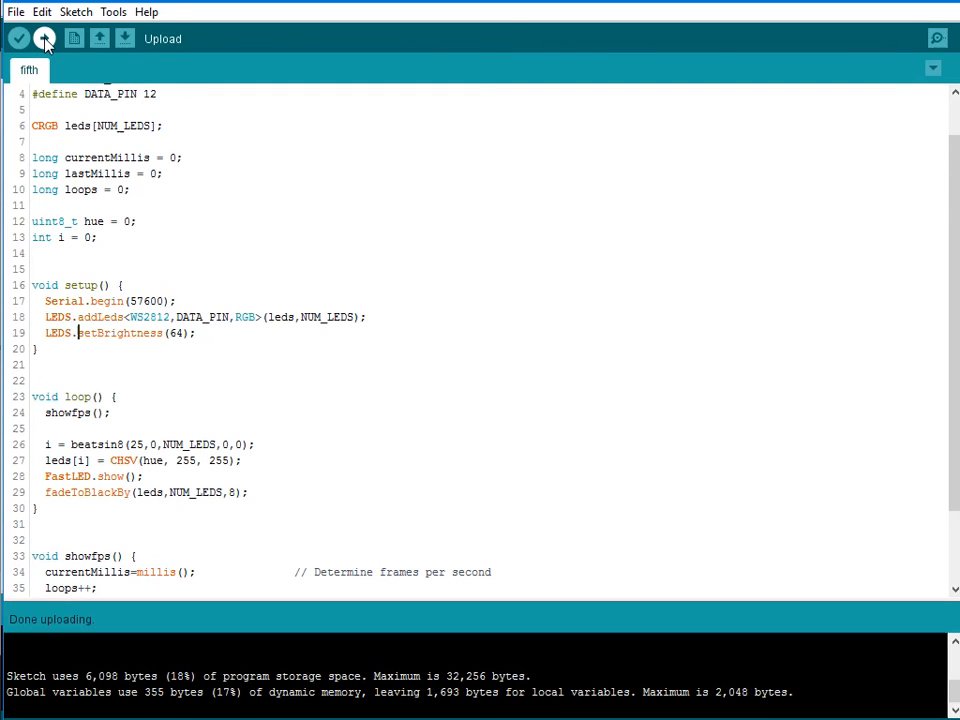
{"action": "left_click", "coordinate": [44, 38]}
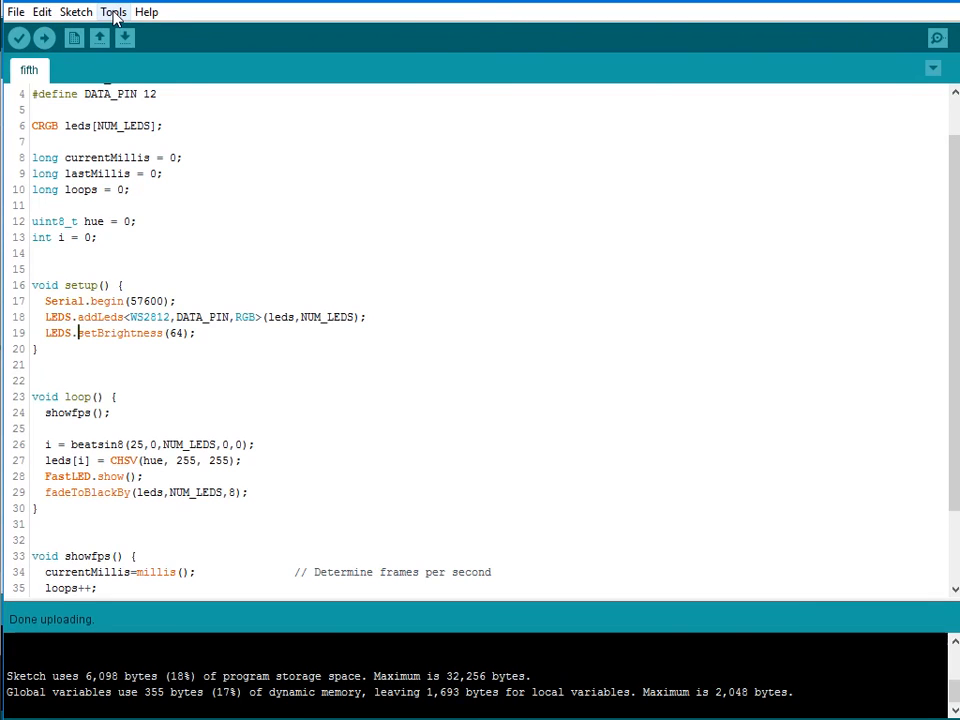
{"action": "left_click", "coordinate": [112, 12]}
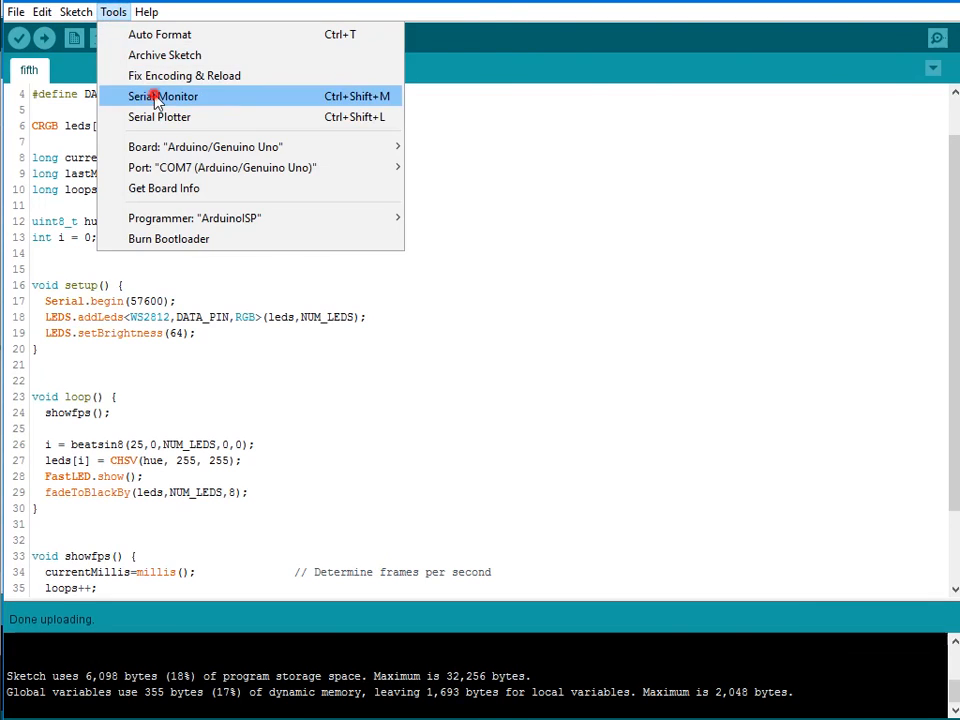
{"action": "left_click", "coordinate": [164, 96]}
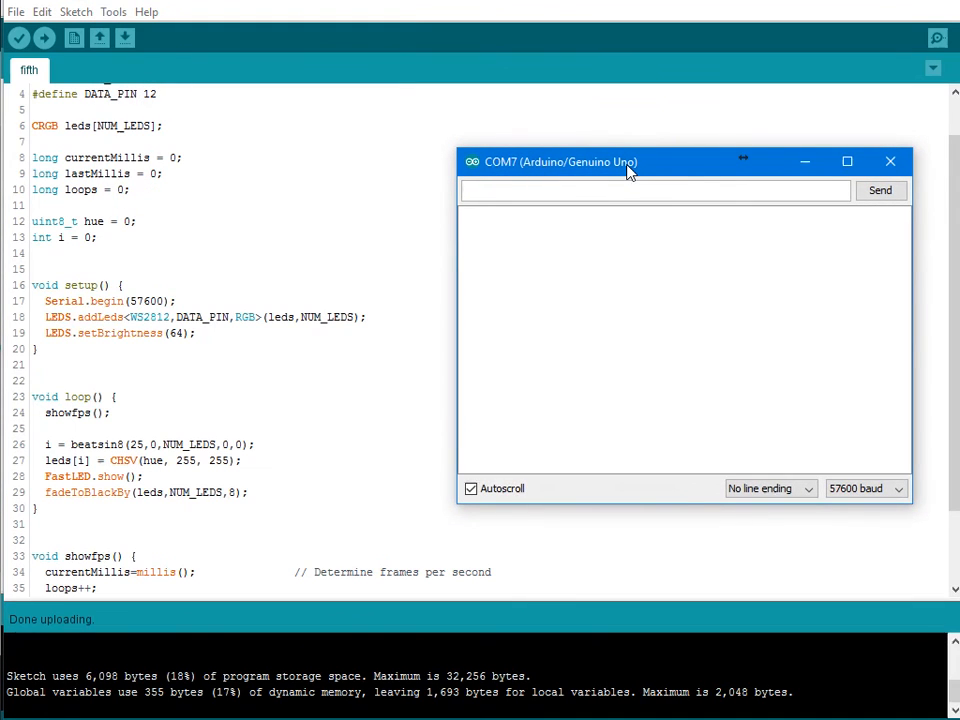